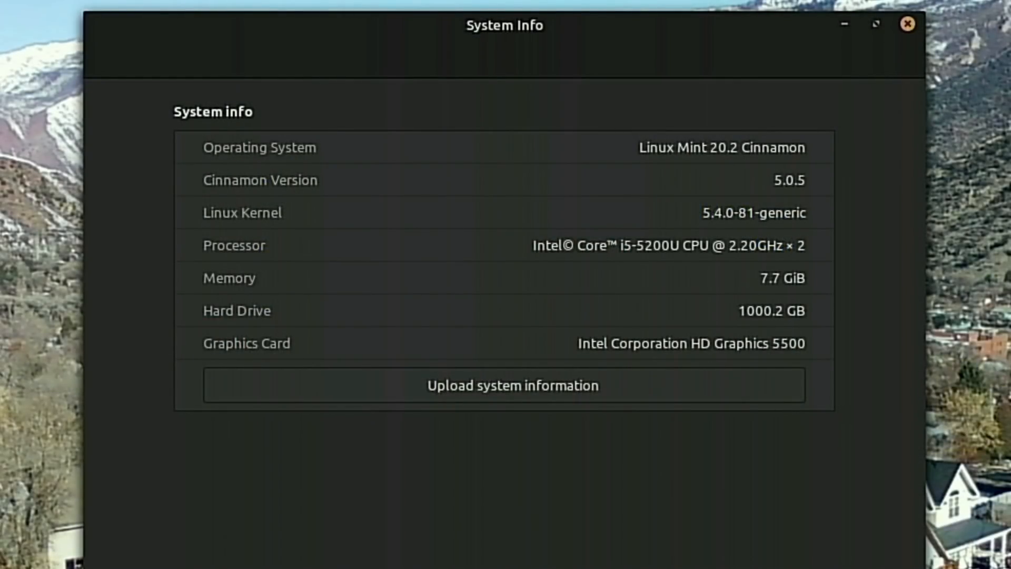
mouse_move(705, 236)
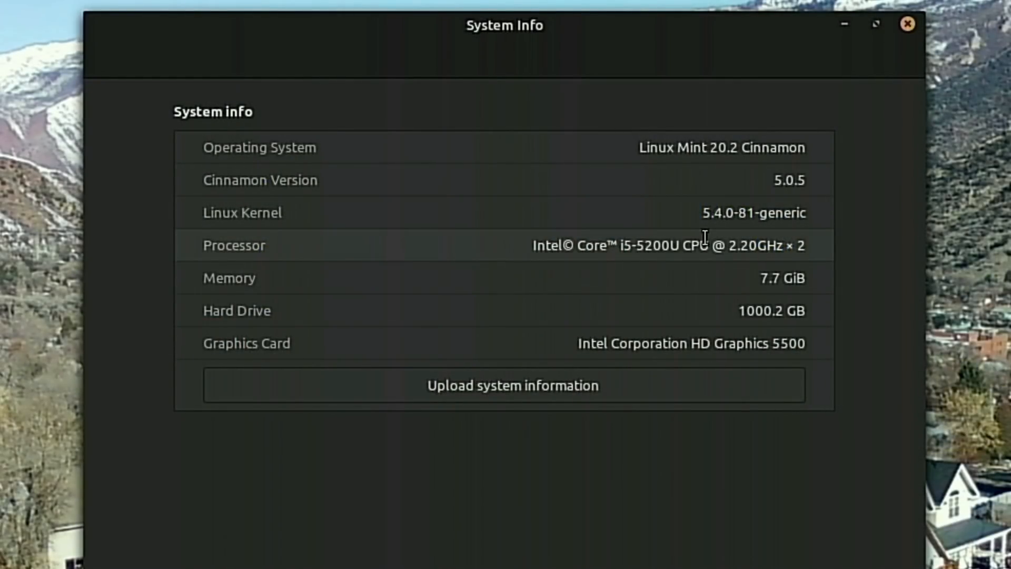
mouse_move(796, 278)
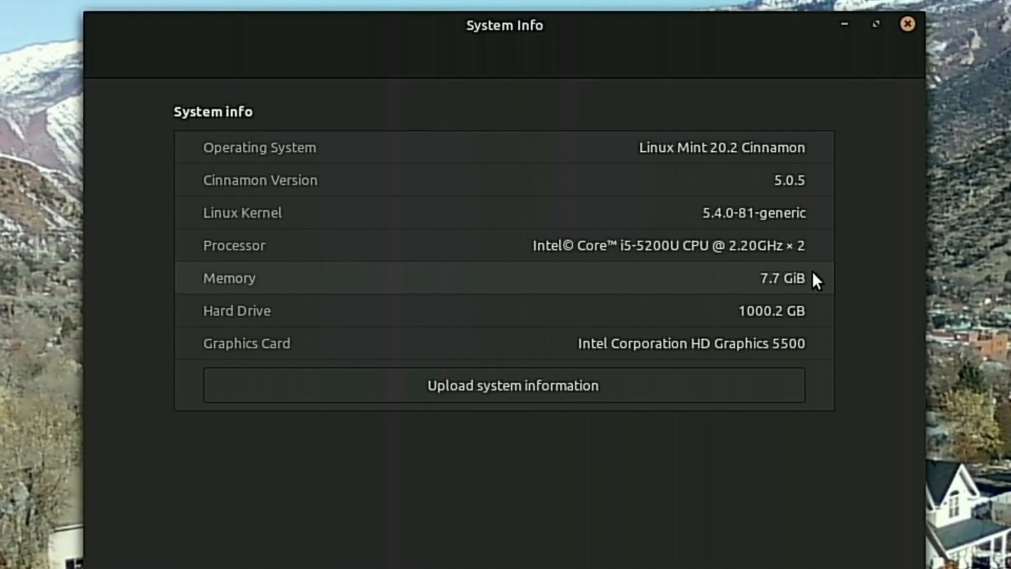
mouse_move(811, 283)
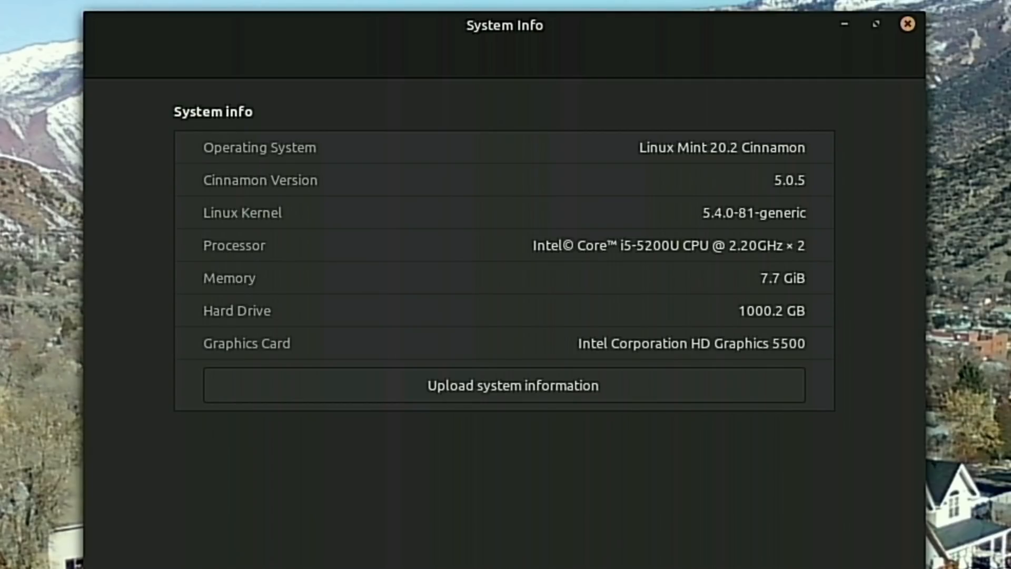
Close the System Info summary of the Linux Mint 20.2 Cinnamon machine, returning to the Welcome screen
click(907, 24)
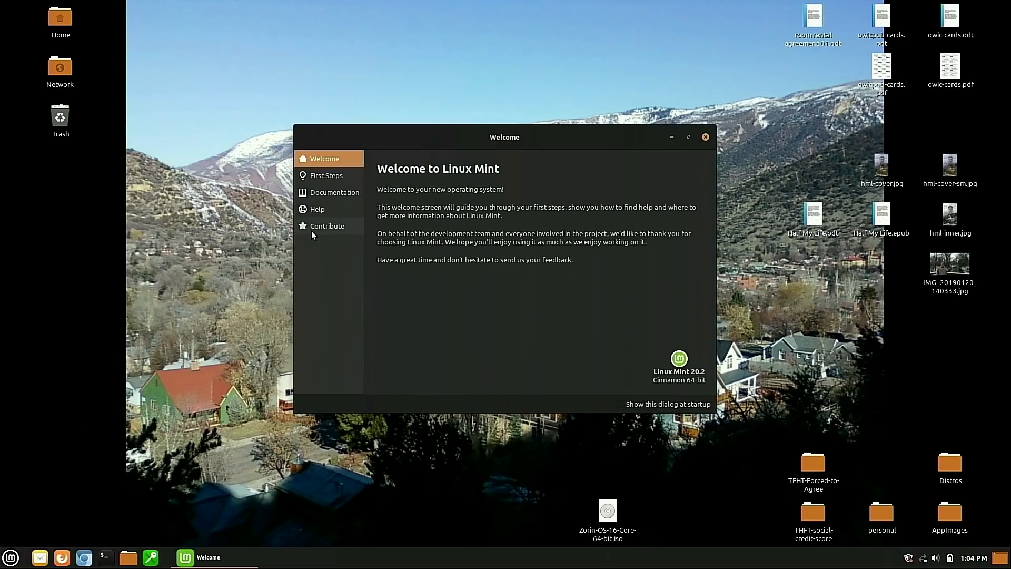
Show the Welcome screen's First Steps page, briefly checking the Cinnamon menu and Firefox
click(327, 175)
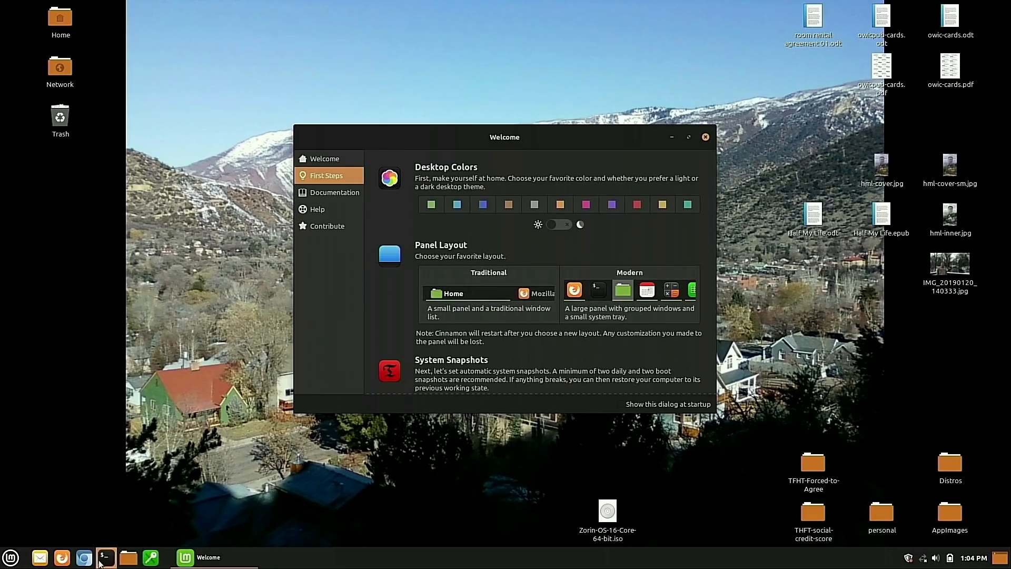
click(10, 558)
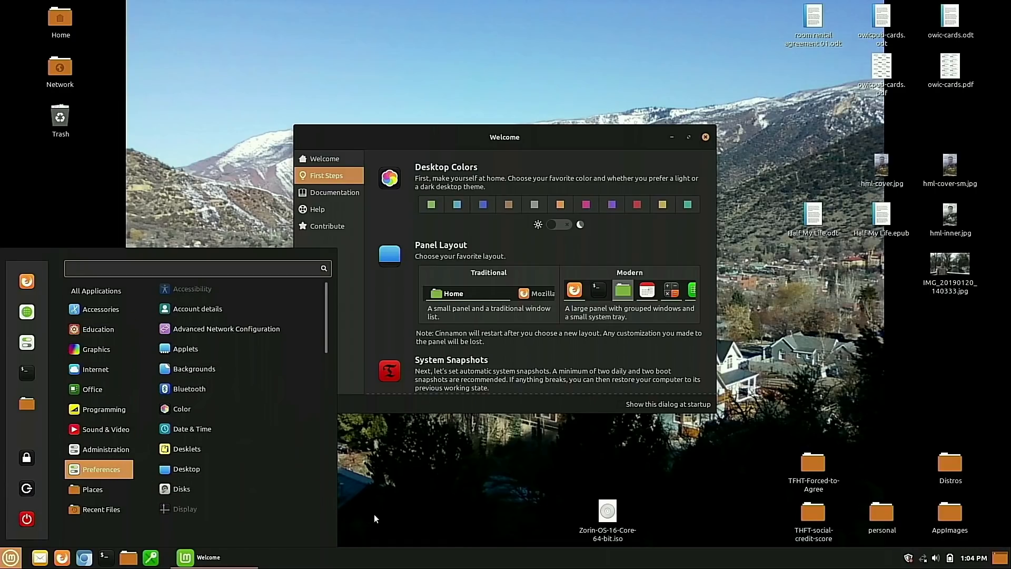
click(10, 558)
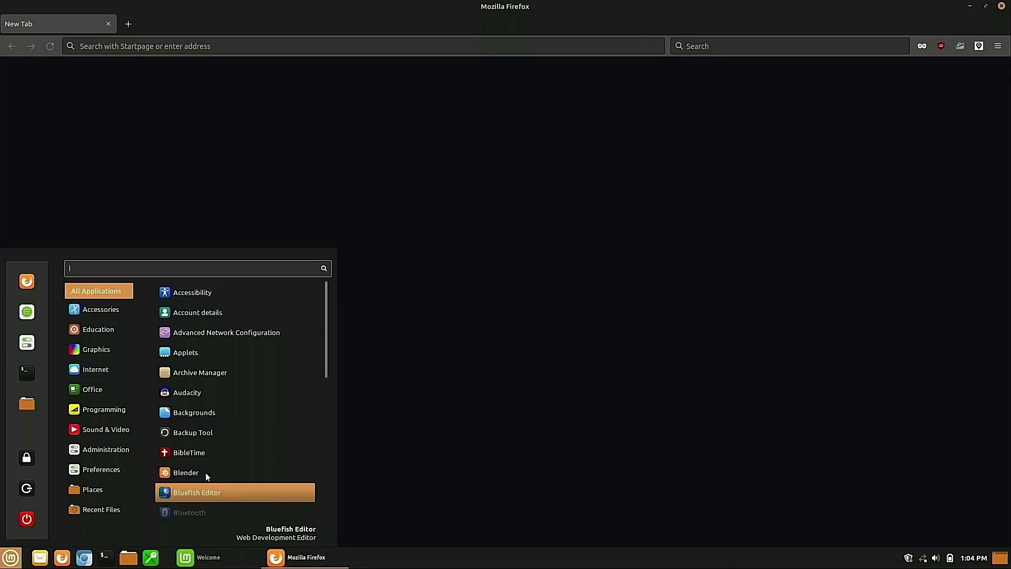
click(98, 328)
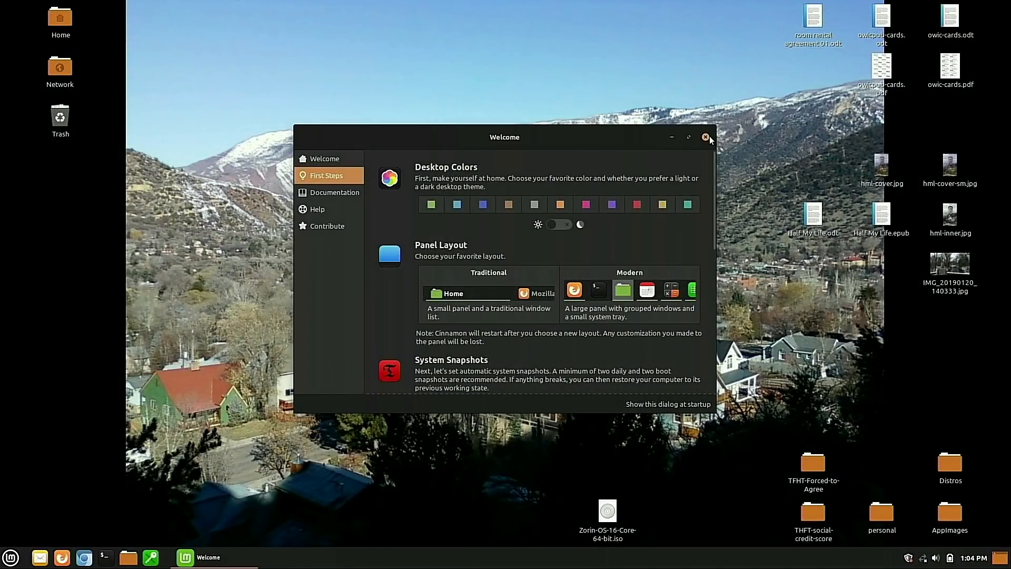
mouse_move(714, 133)
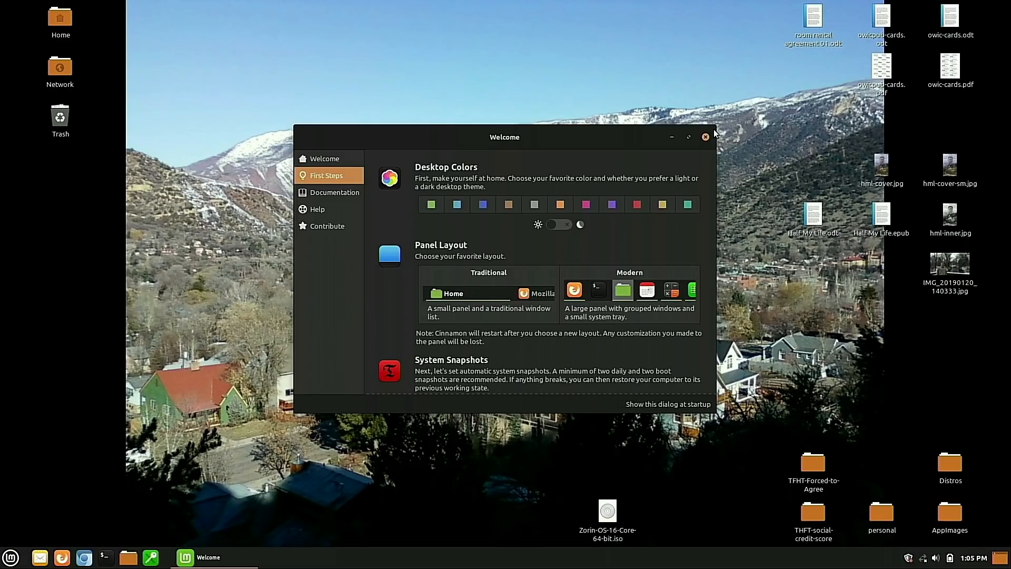
mouse_move(713, 122)
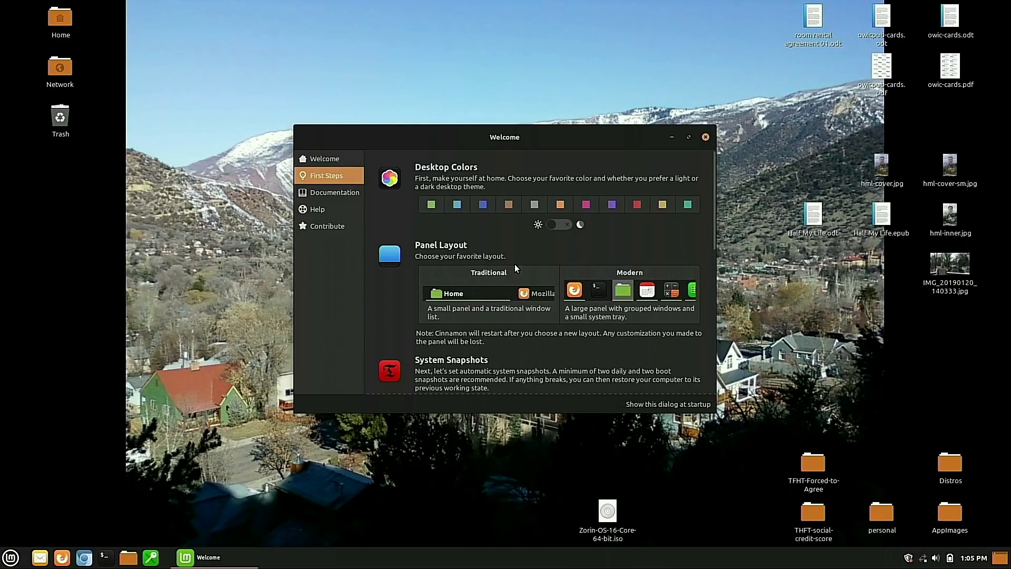
mouse_move(547, 177)
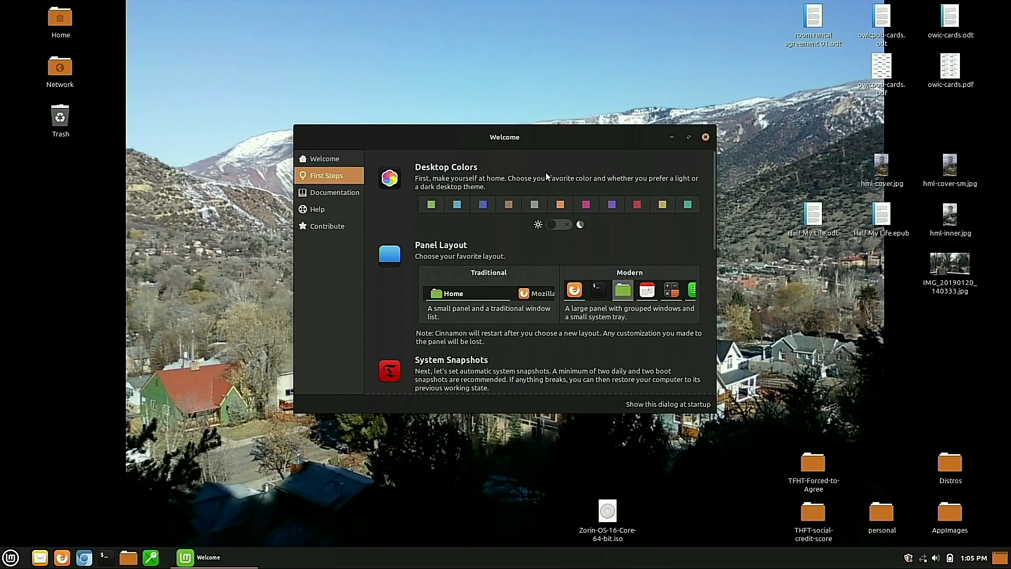
mouse_move(606, 165)
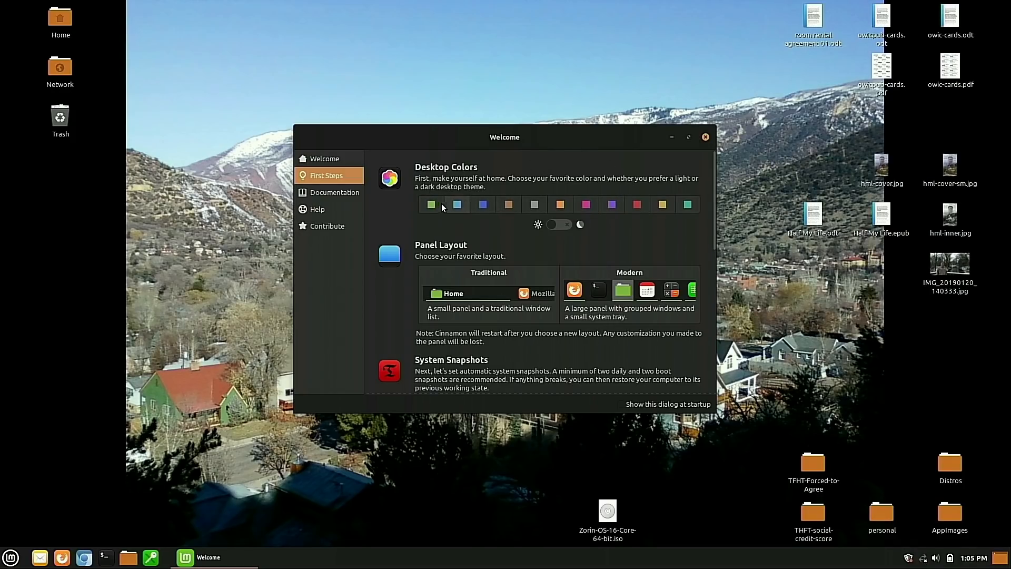
Move the Welcome window aside and launch System Settings via a menu search for 'set'
drag(504, 137, 546, 151)
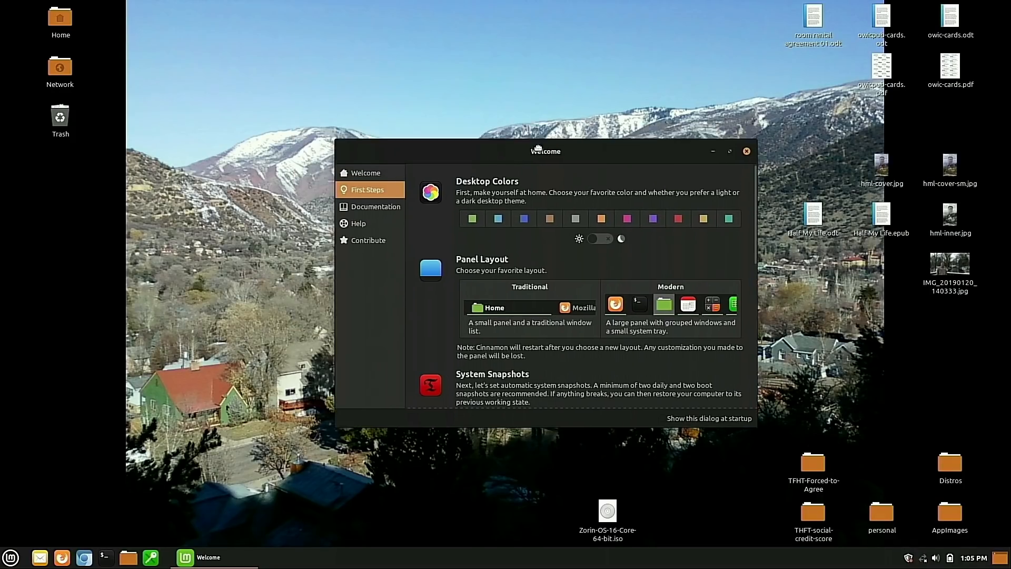
drag(546, 151, 514, 147)
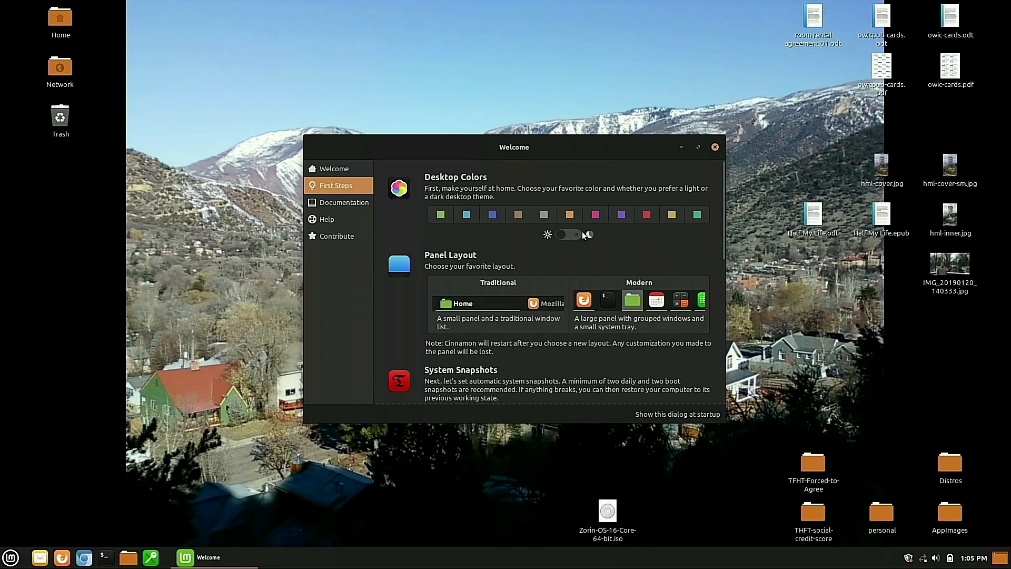
click(10, 557)
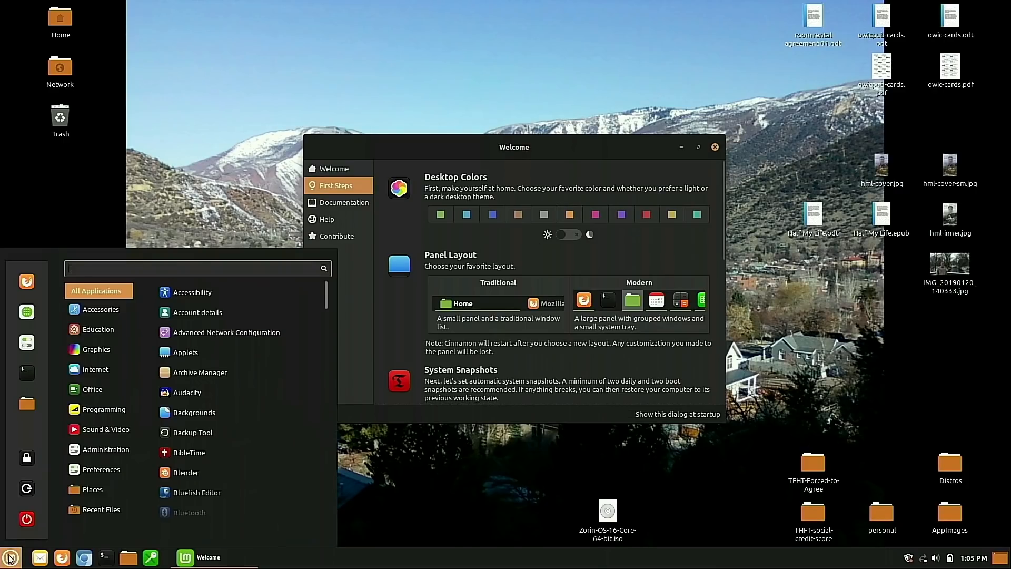
text(set)
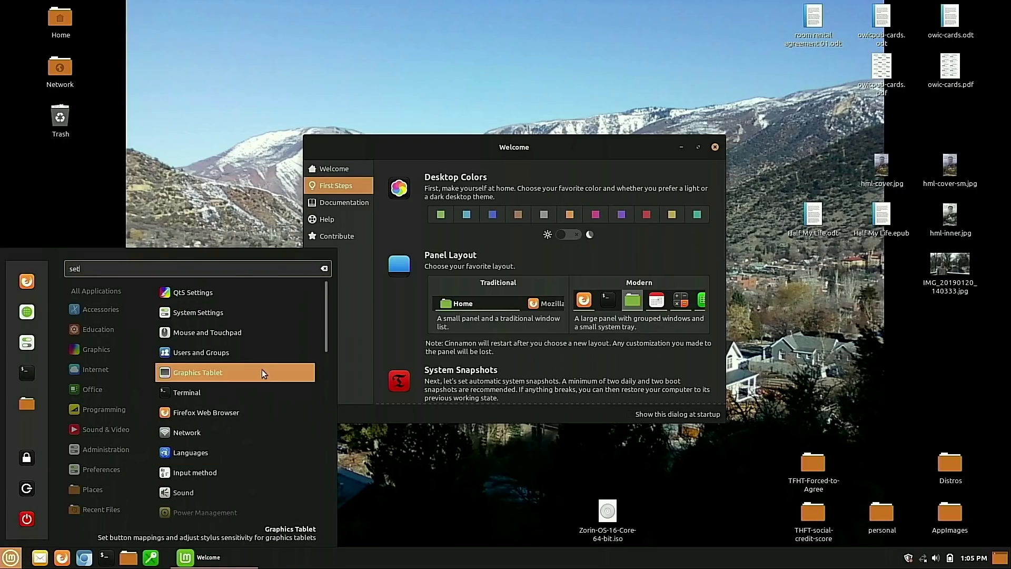
click(198, 312)
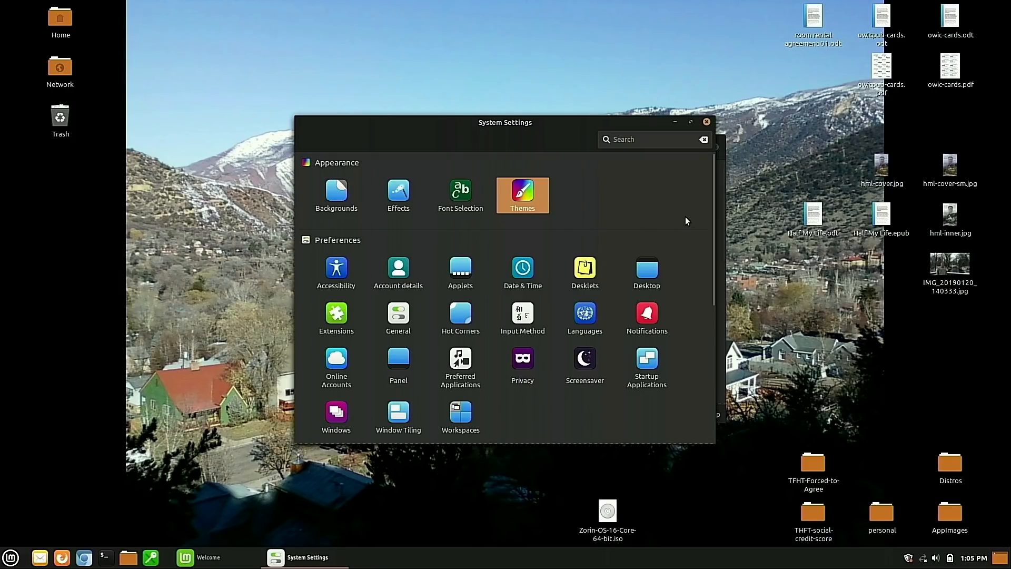
mouse_move(116, 528)
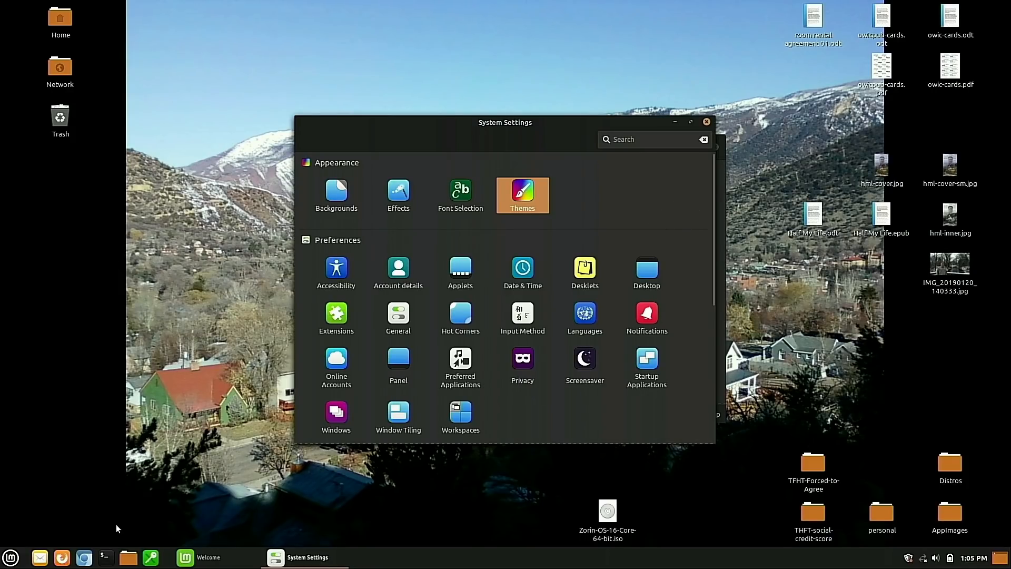
Review the Themes page showing Mint-Y-Dark borders and Mint-Y-Dark-Orange icons
click(522, 194)
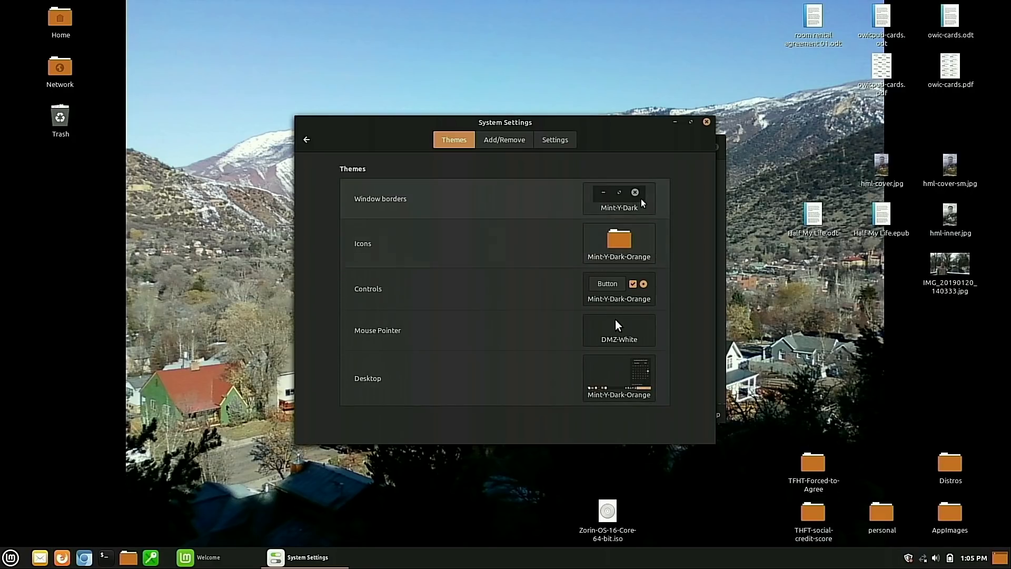
click(618, 243)
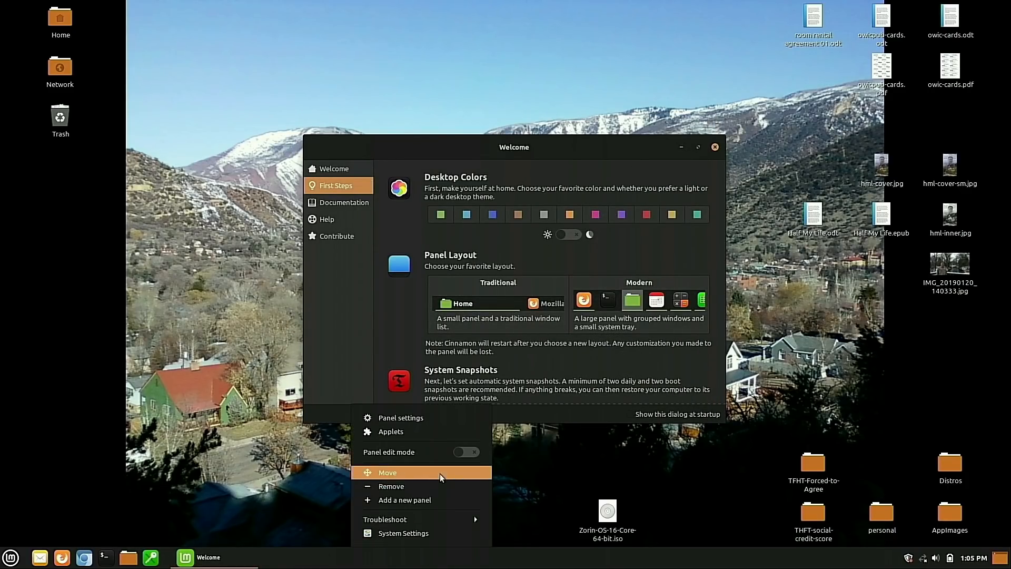
click(433, 420)
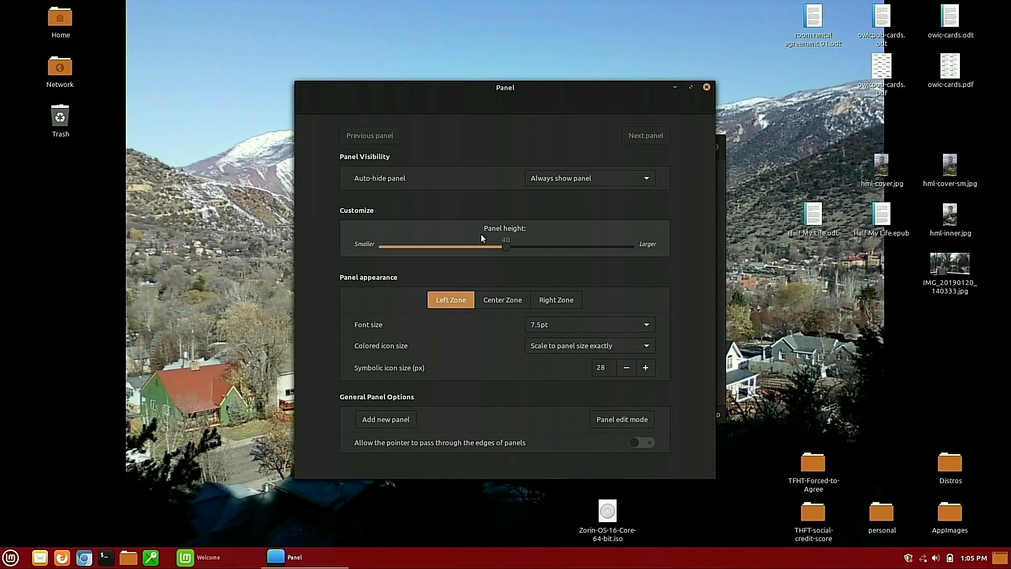
drag(507, 246, 480, 247)
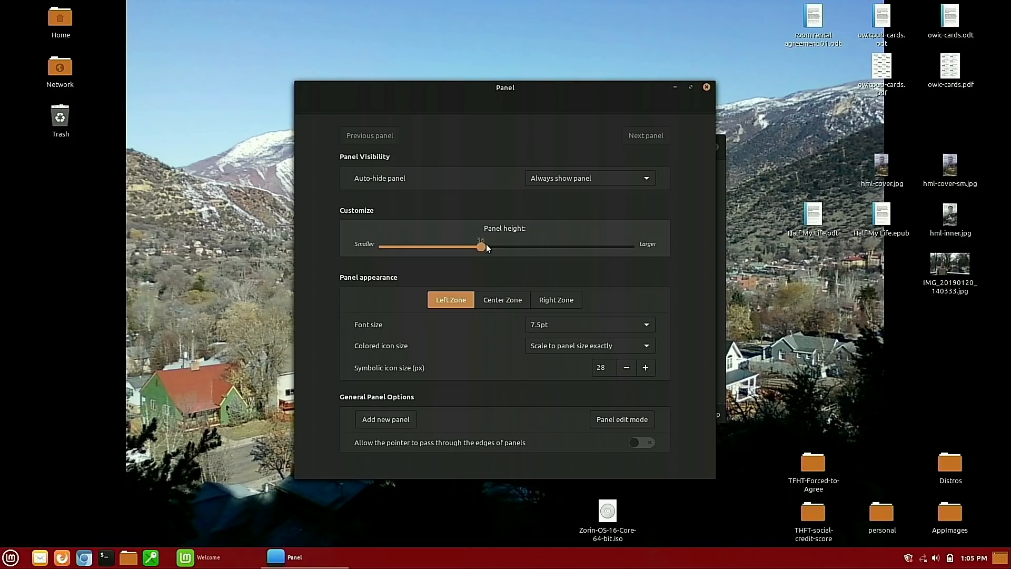
drag(480, 247, 507, 246)
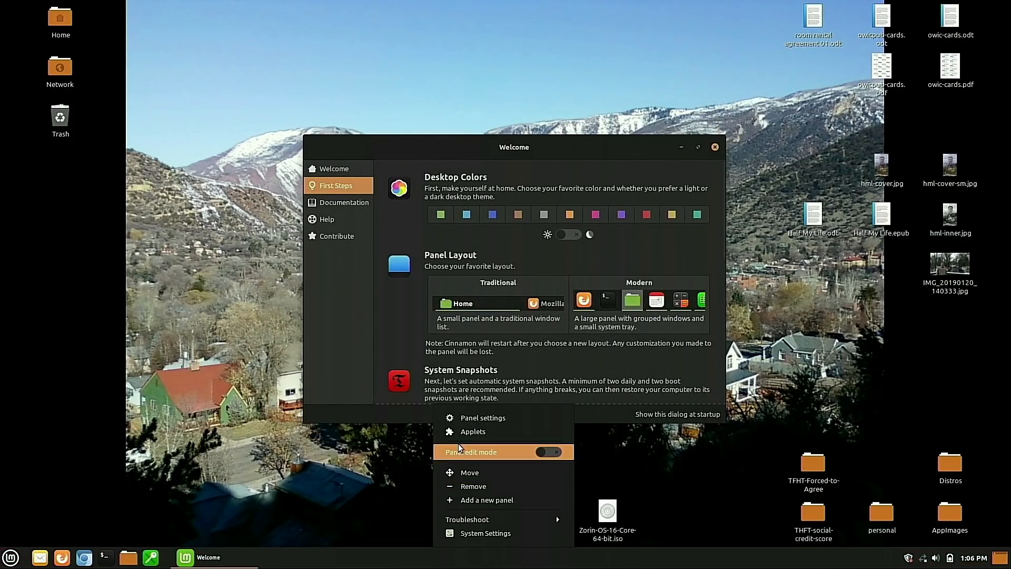
click(549, 452)
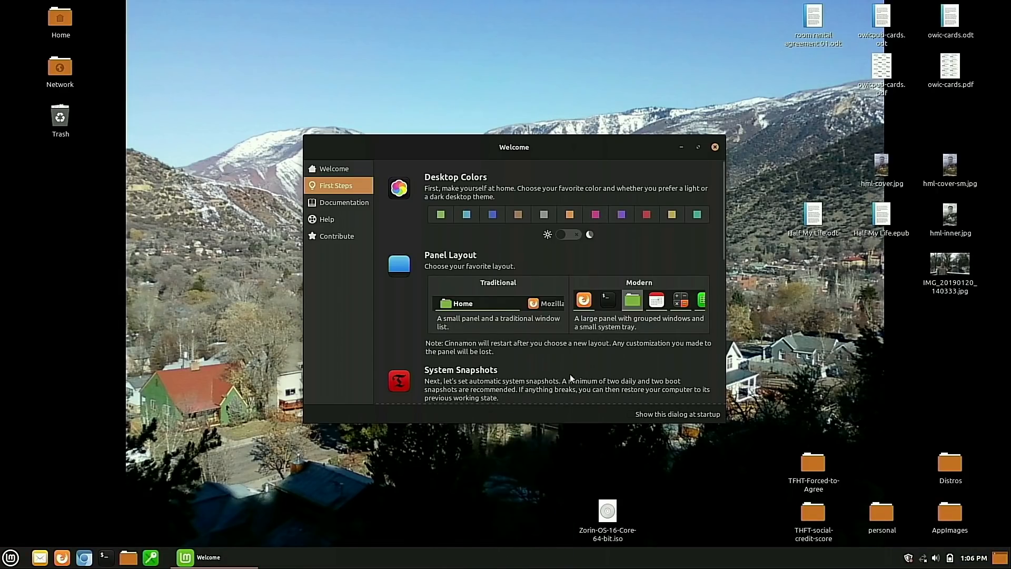
scroll(down, 3)
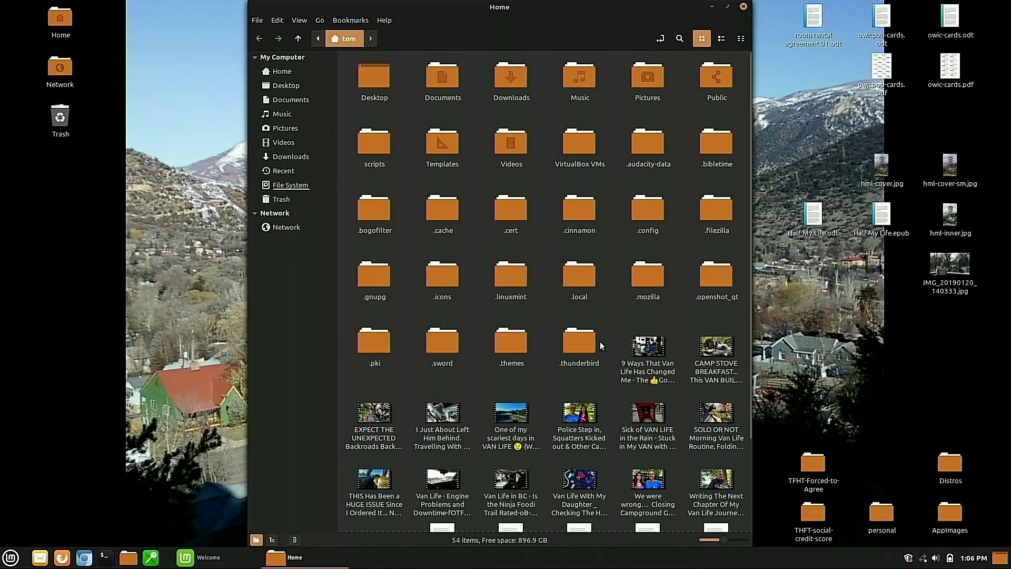
mouse_move(743, 7)
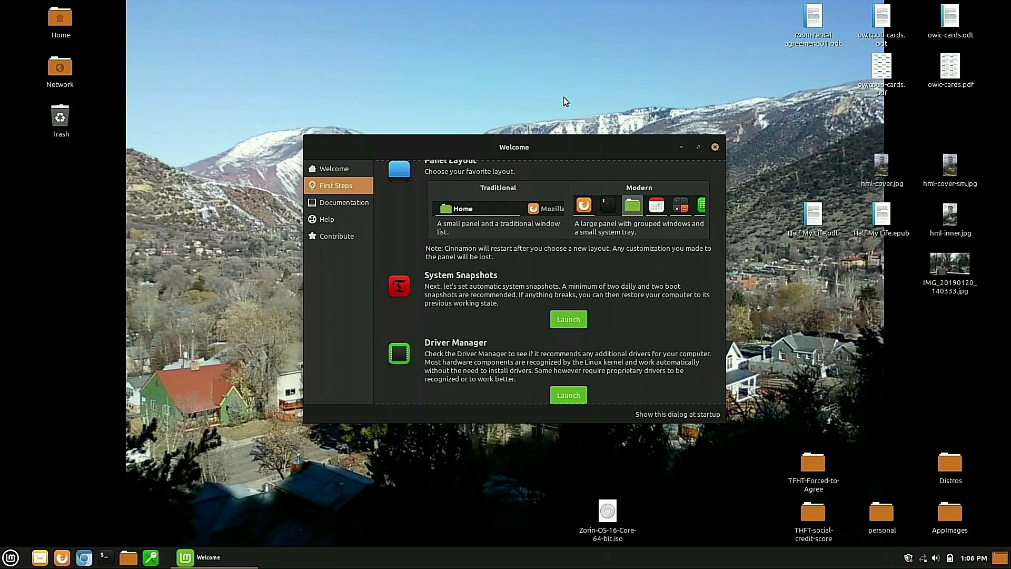
mouse_move(738, 155)
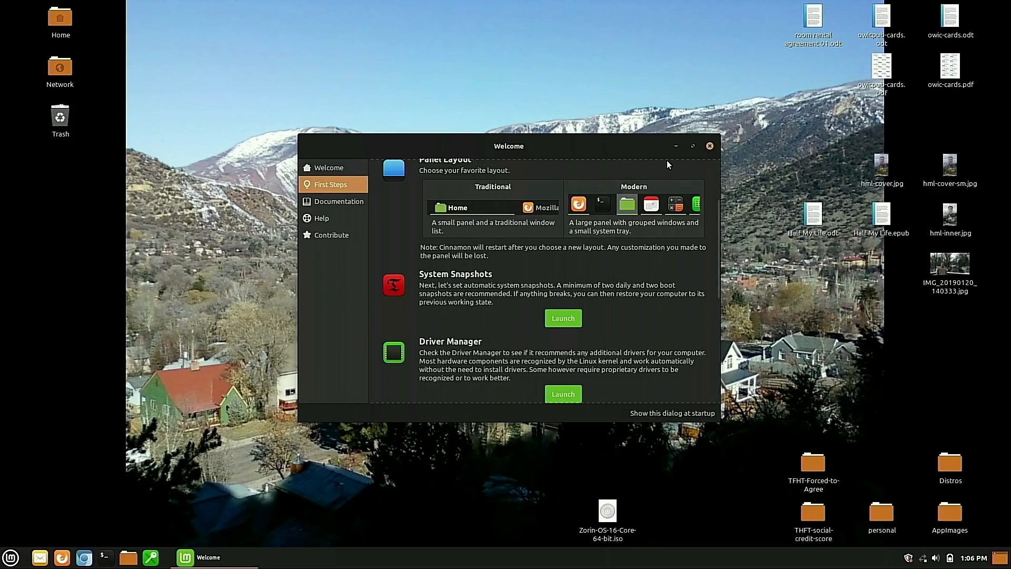
Close the Printers window, filter System Settings with 'pr', and close it back to the desktop
click(10, 557)
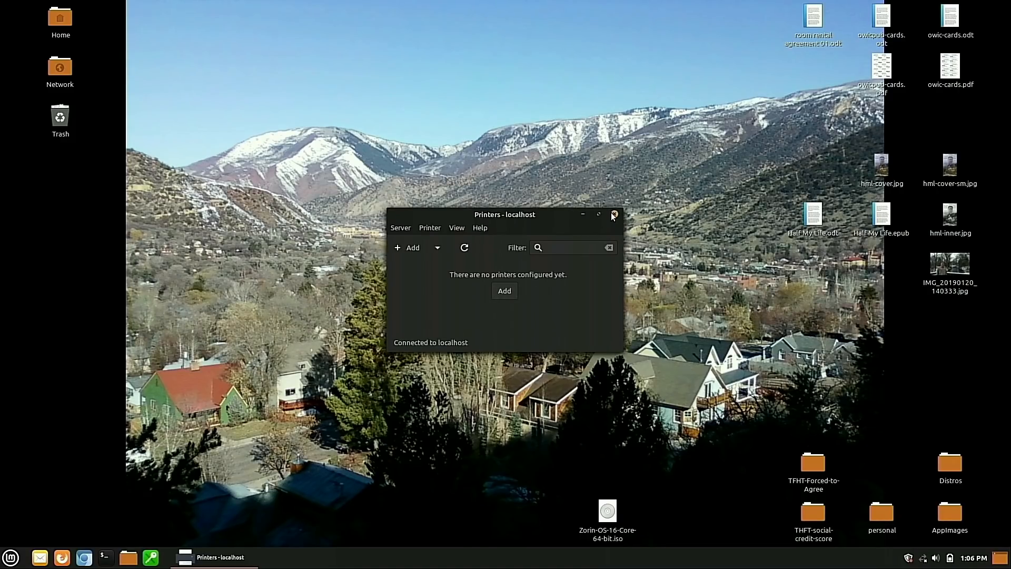
click(613, 214)
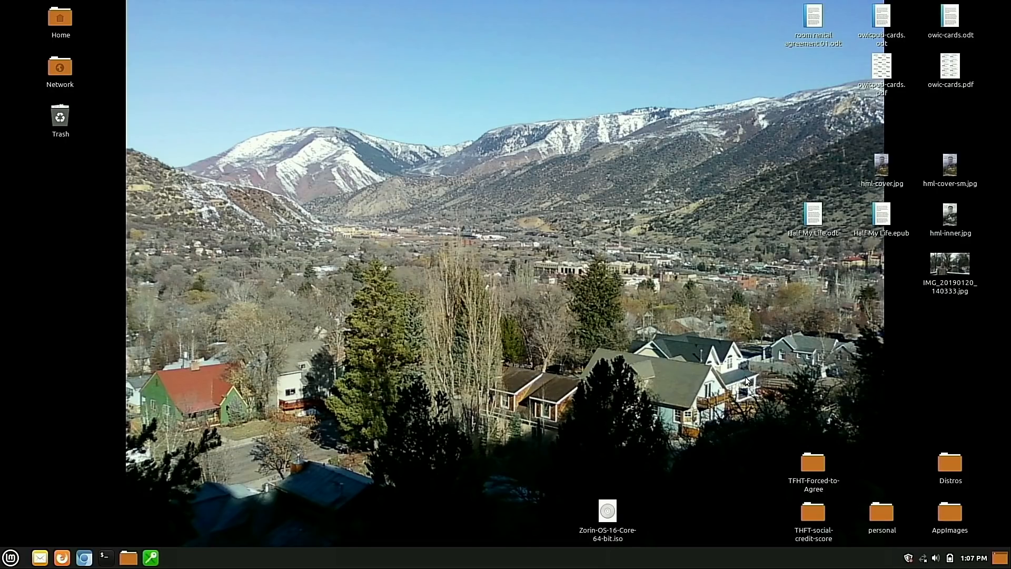
mouse_move(728, 322)
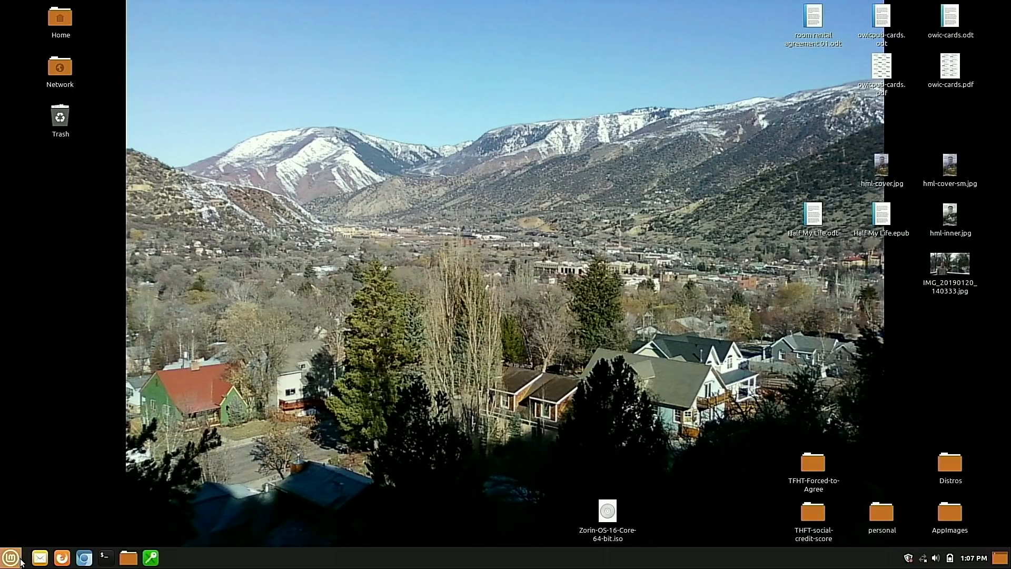
mouse_move(179, 338)
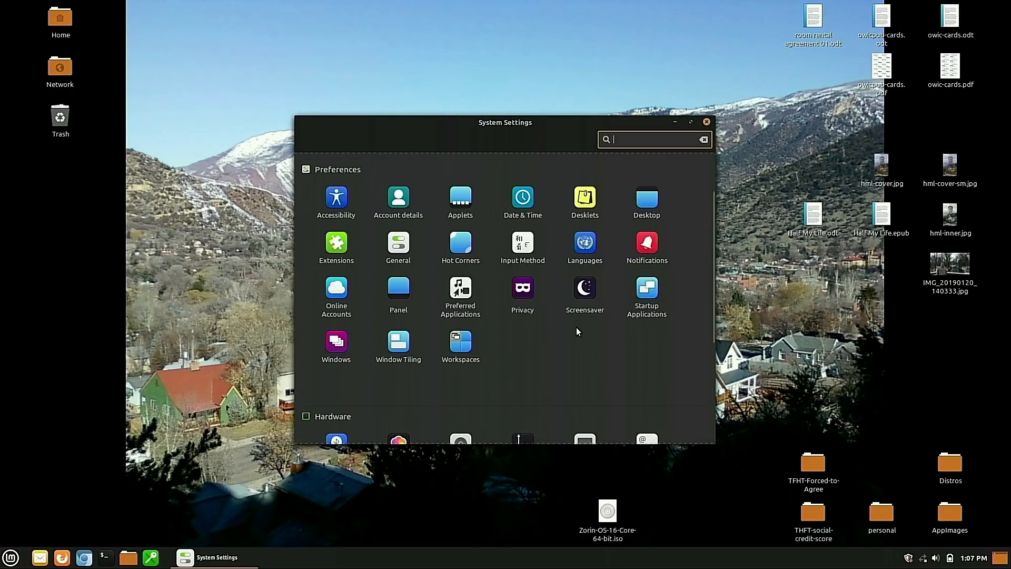
text(pr)
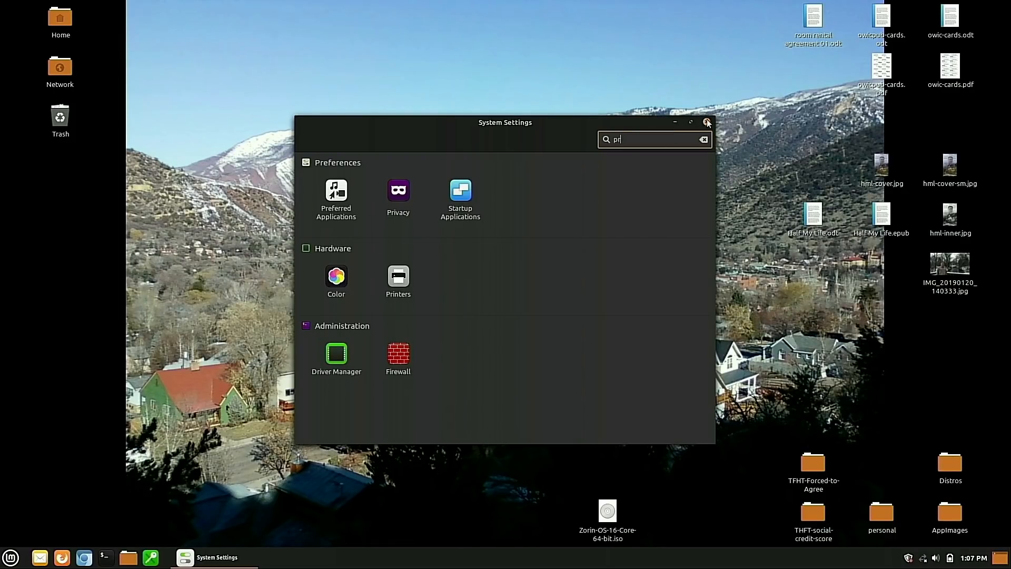
click(706, 122)
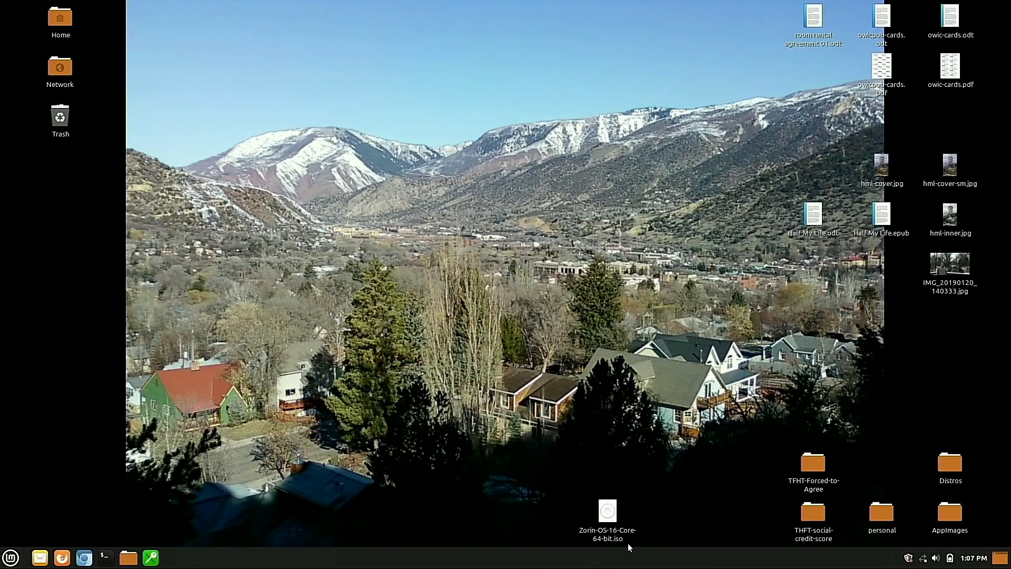
Switch wireless on from the network applet so it connects to FBI Surveillance Van
click(923, 558)
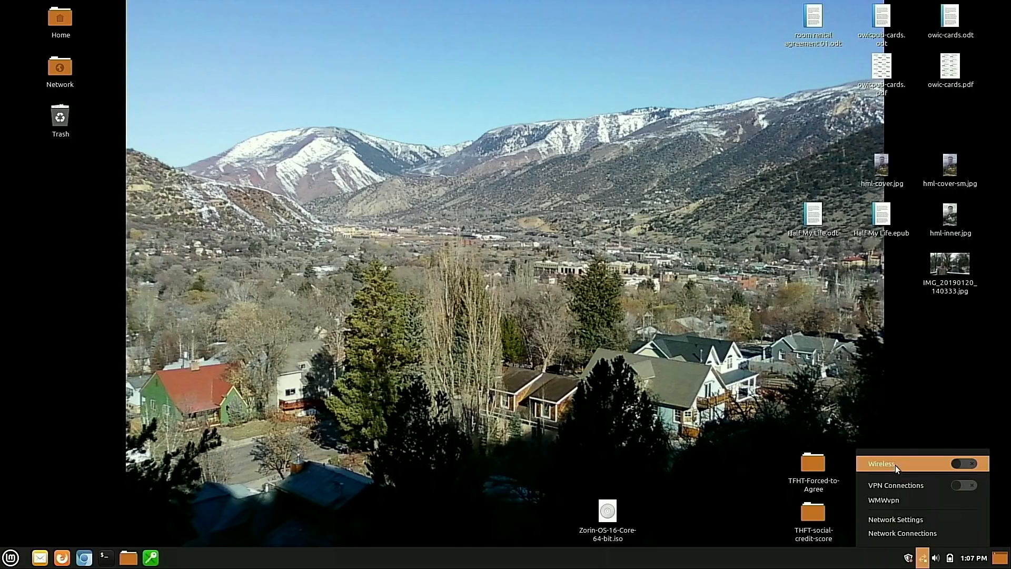
click(964, 464)
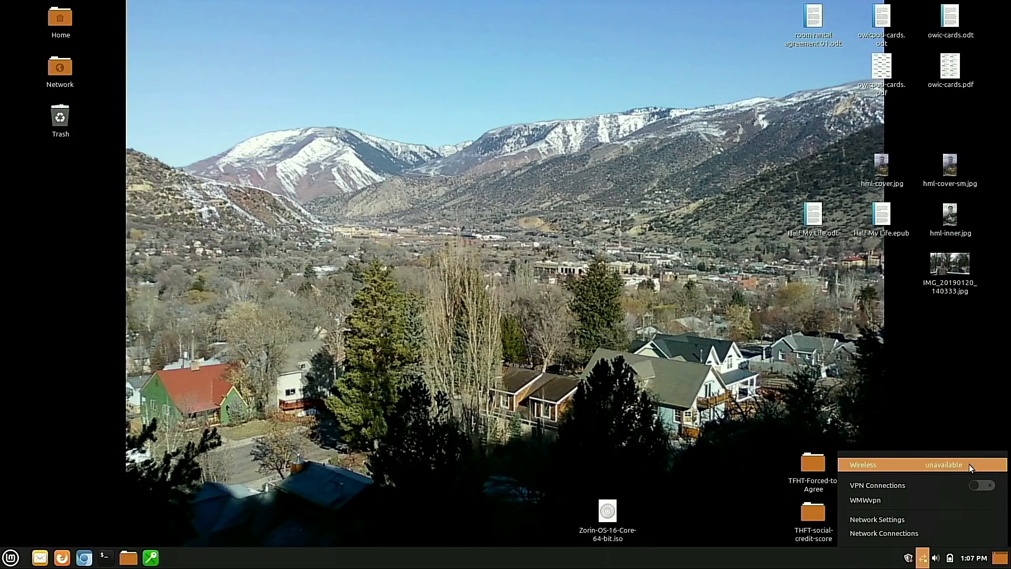
click(979, 463)
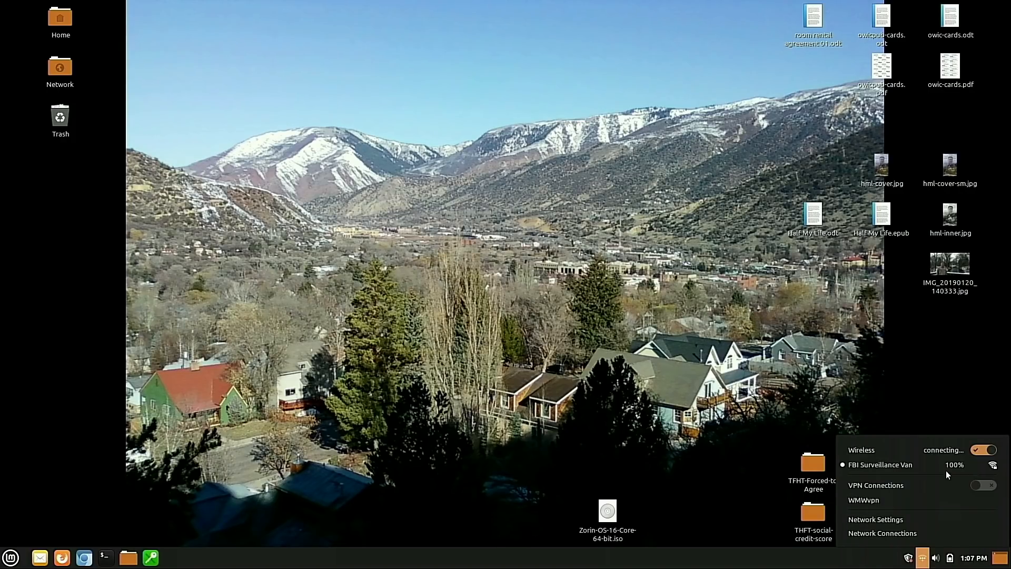
mouse_move(893, 464)
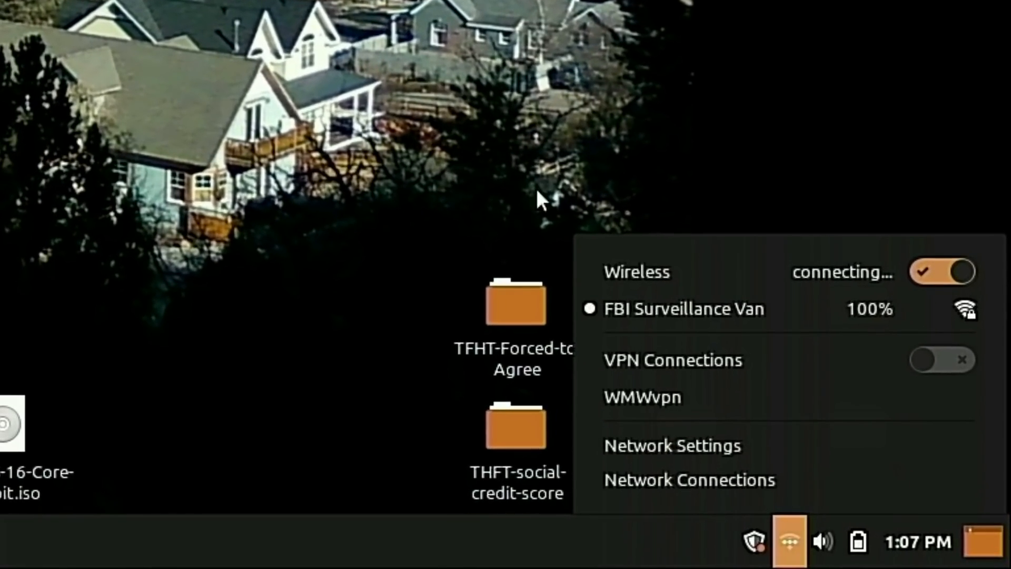
mouse_move(852, 180)
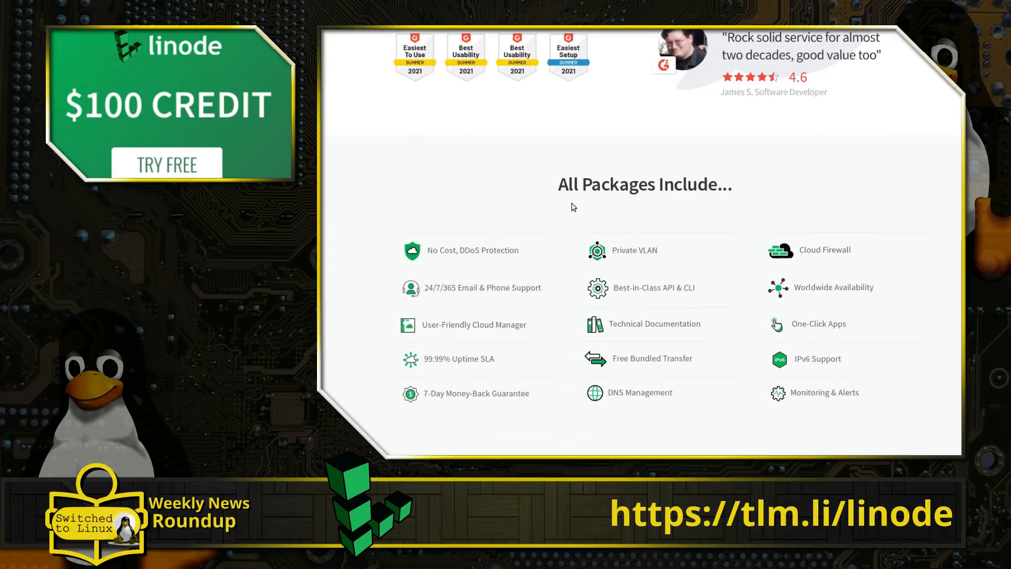
Scroll the Linode homepage down to the 11 Global Markets section and free-account offer
scroll(down, 3)
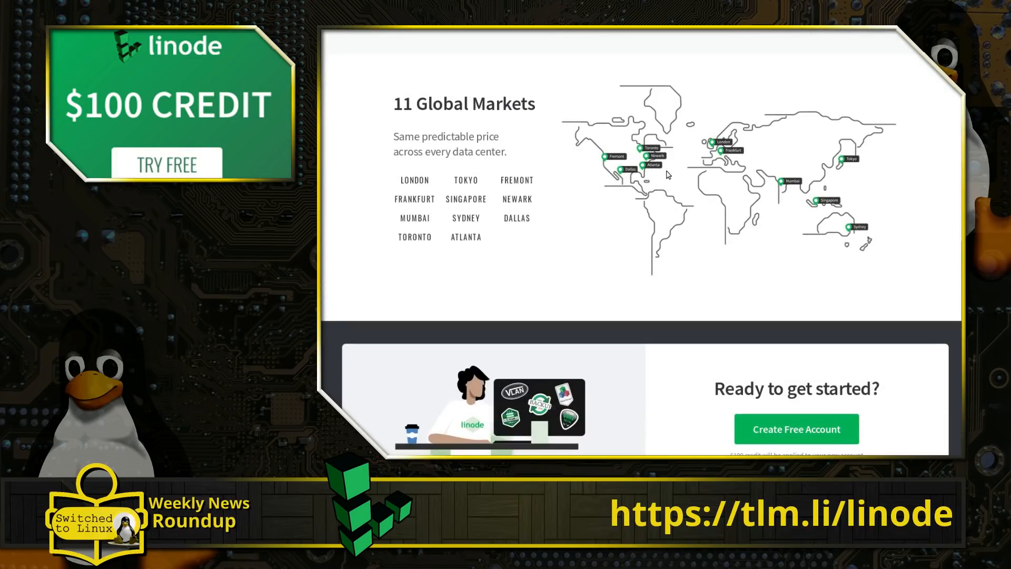
scroll(down, 3)
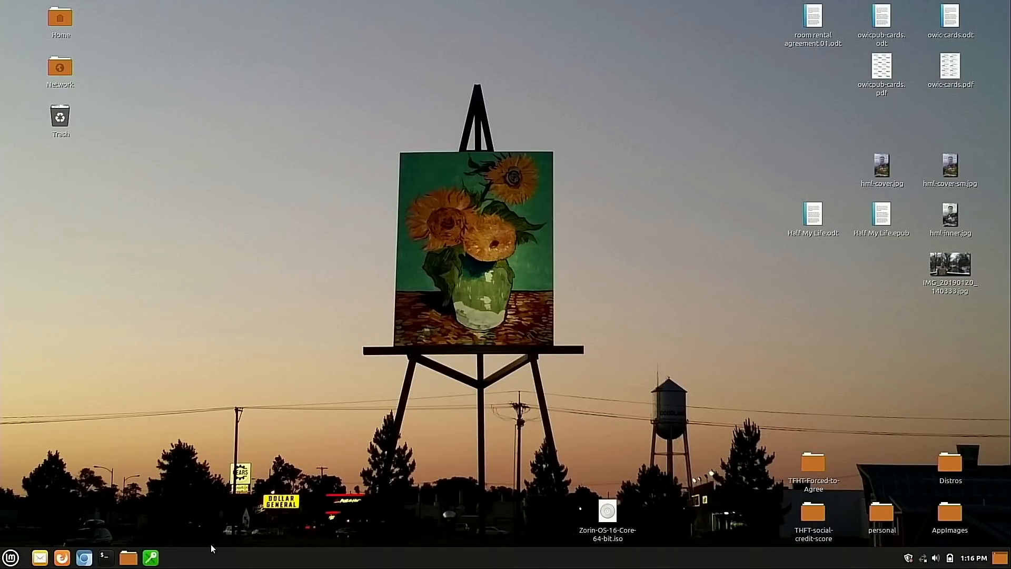
click(106, 557)
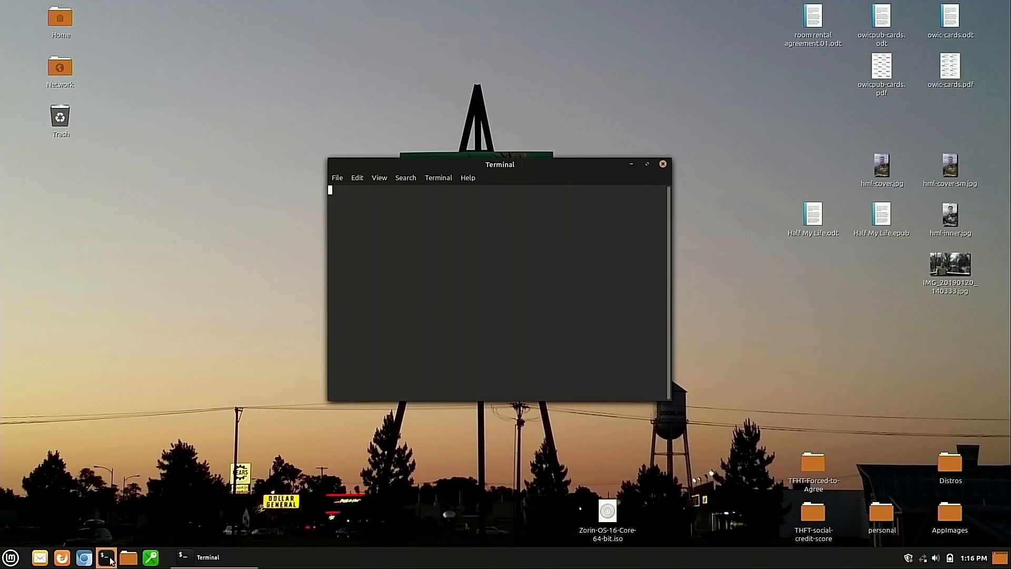
text(blender)
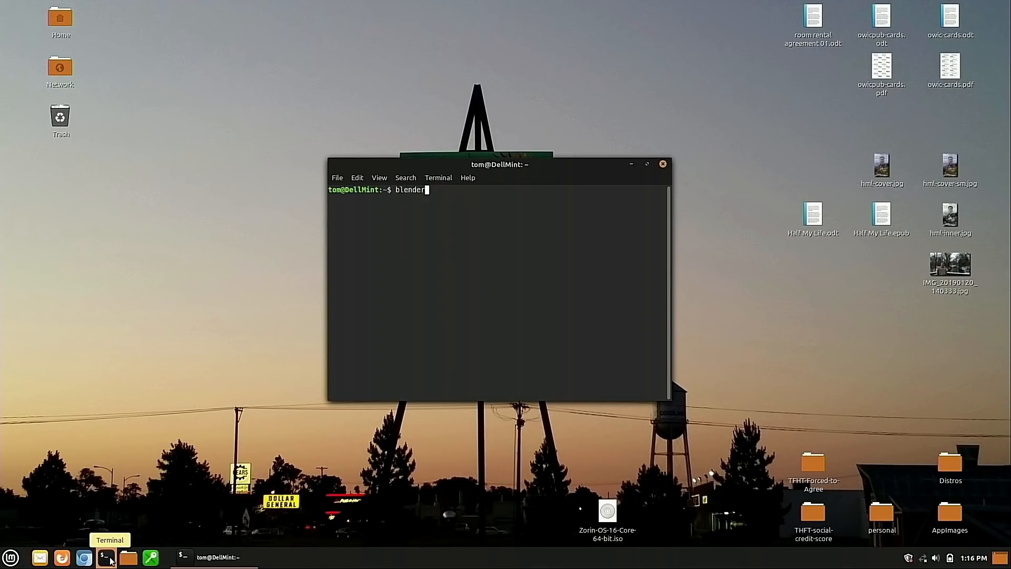
text(youtube-dl -f 22 https://www.youtube.com/watch?v=FaEGs0AGKok)
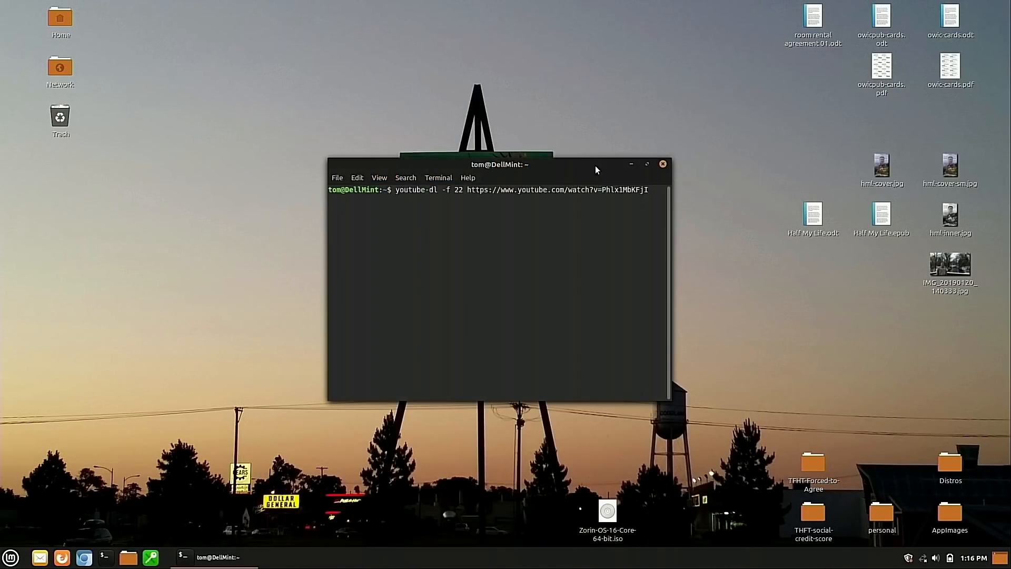
click(662, 164)
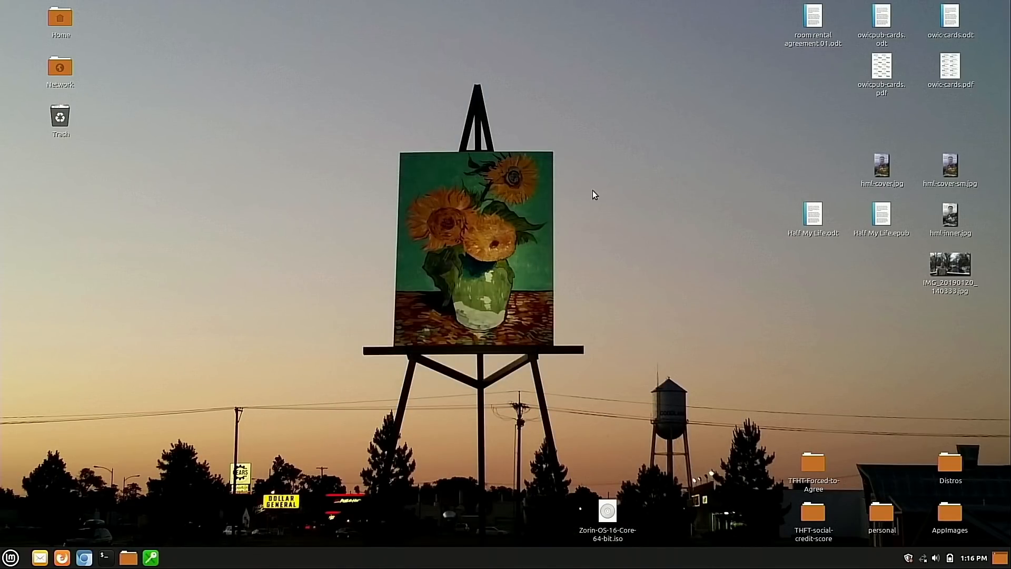
mouse_move(607, 193)
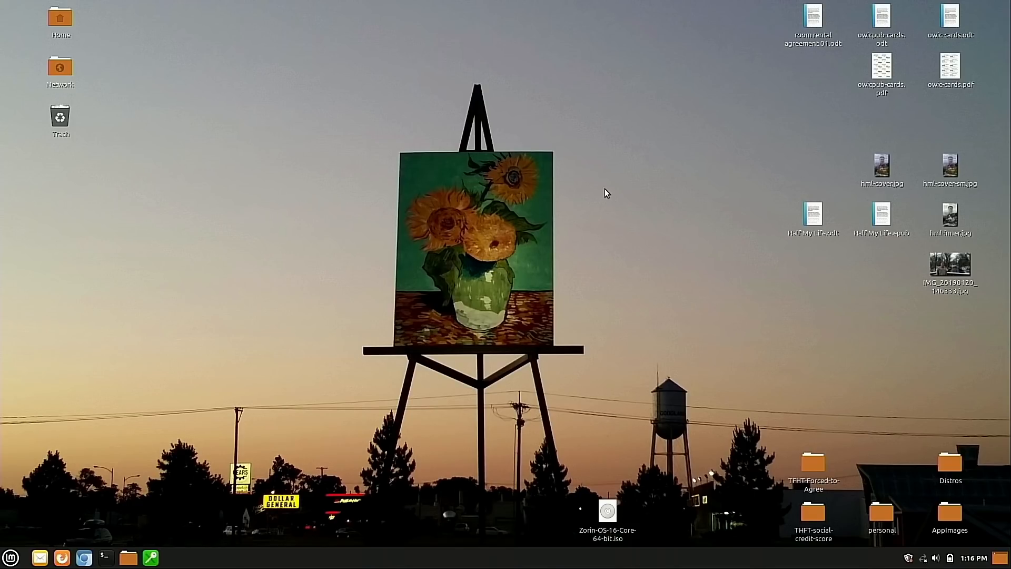
mouse_move(332, 535)
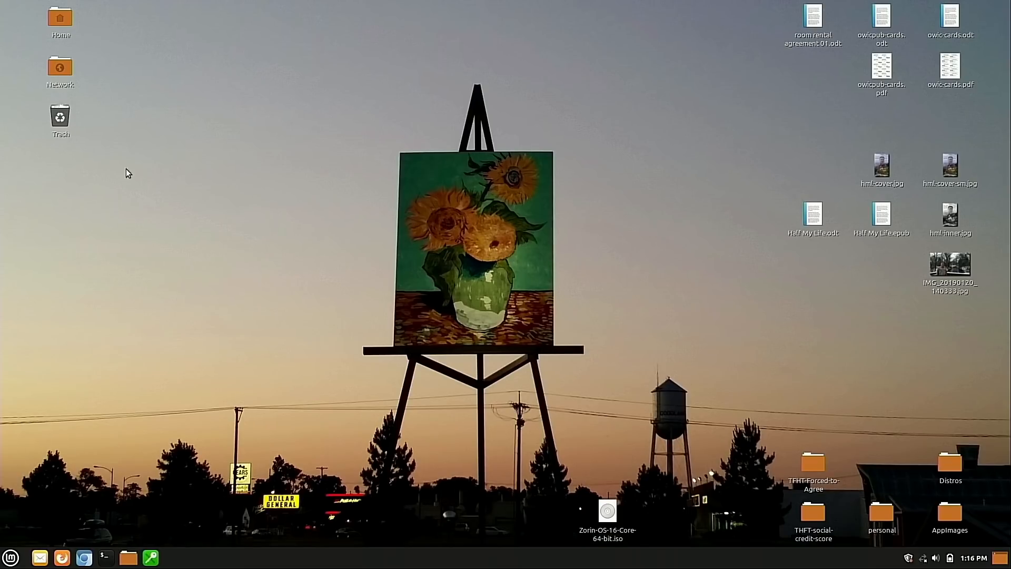
mouse_move(9, 510)
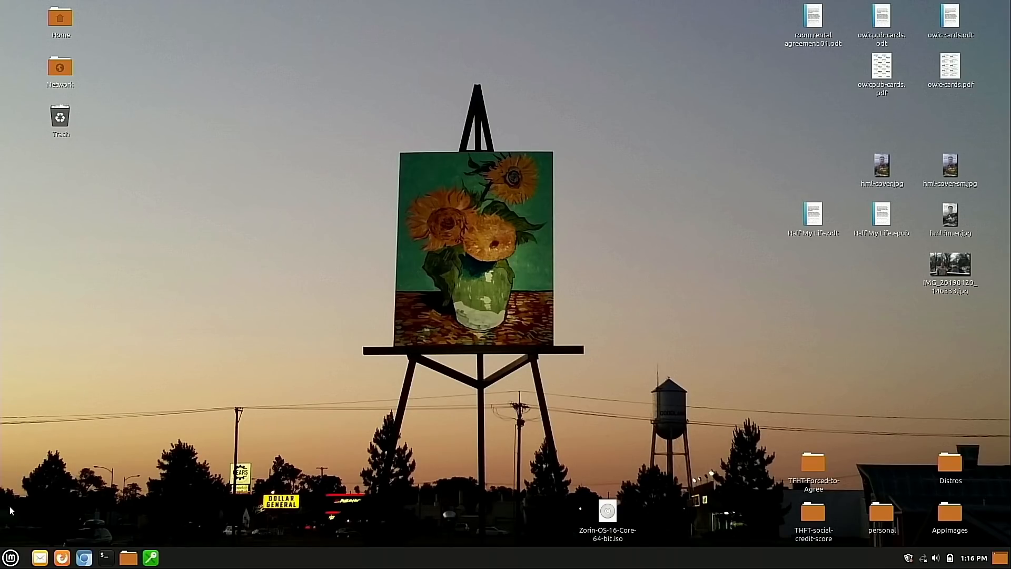
click(10, 557)
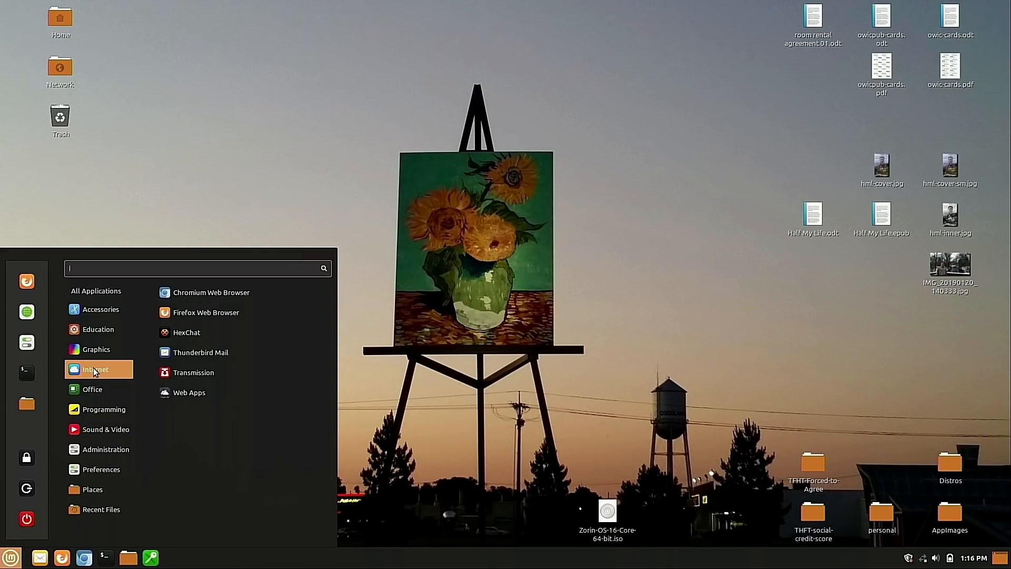
mouse_move(207, 312)
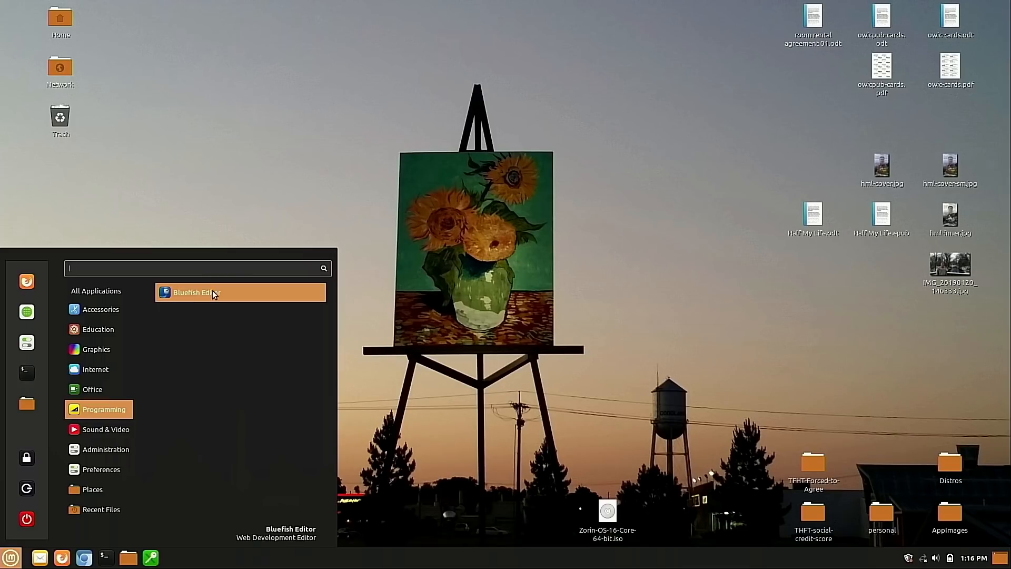
mouse_move(180, 328)
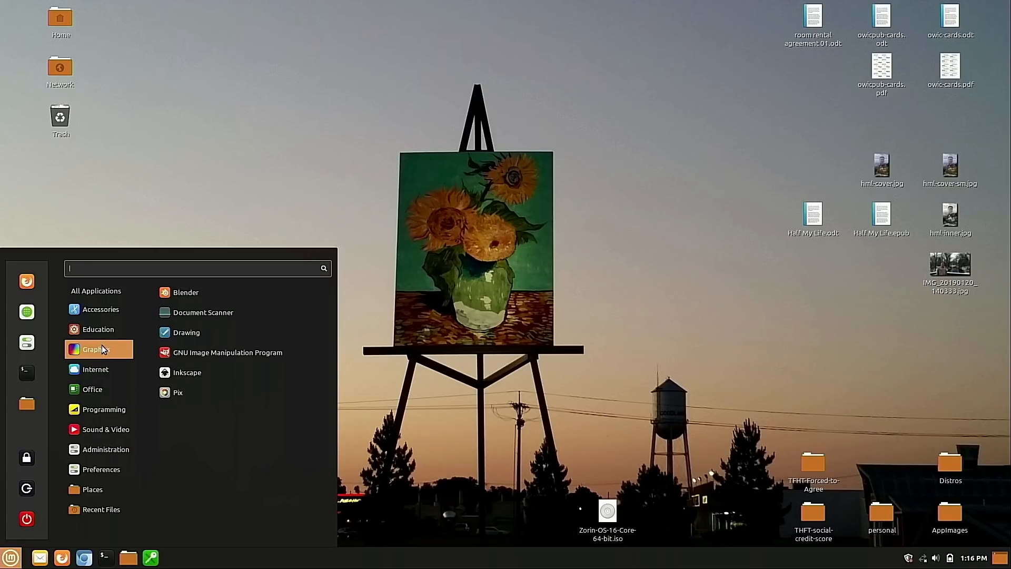
mouse_move(228, 352)
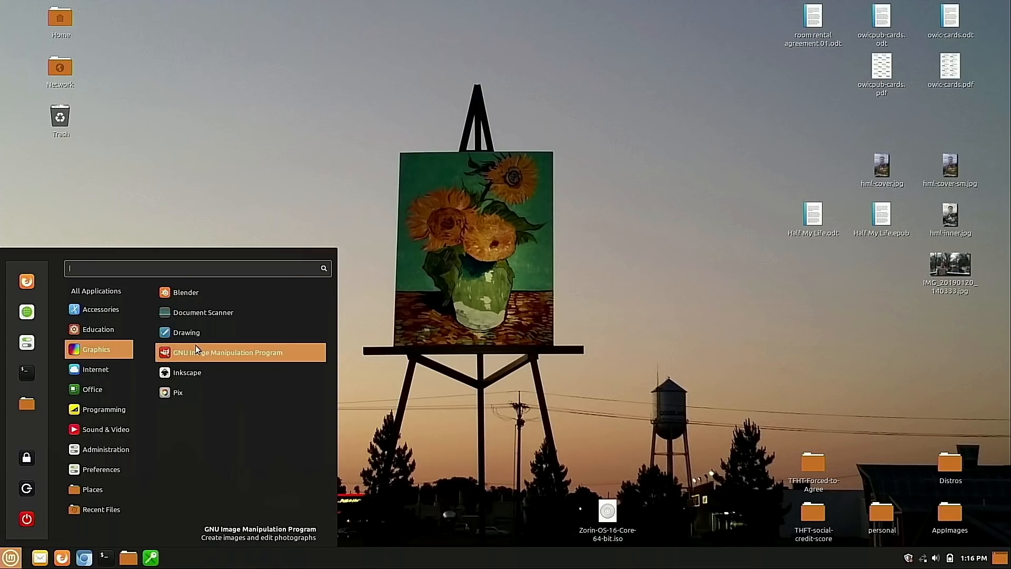
click(104, 409)
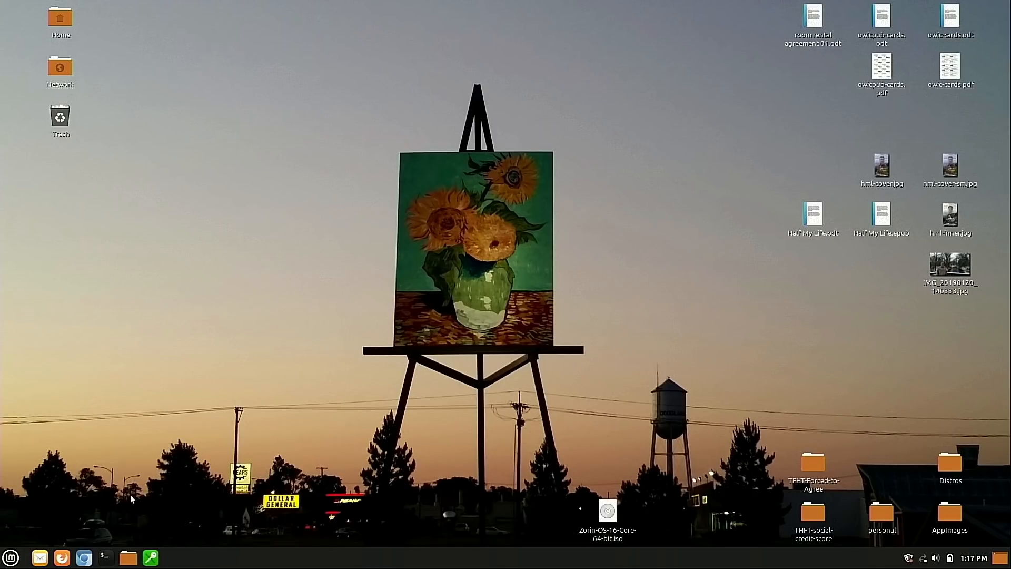
text(sud)
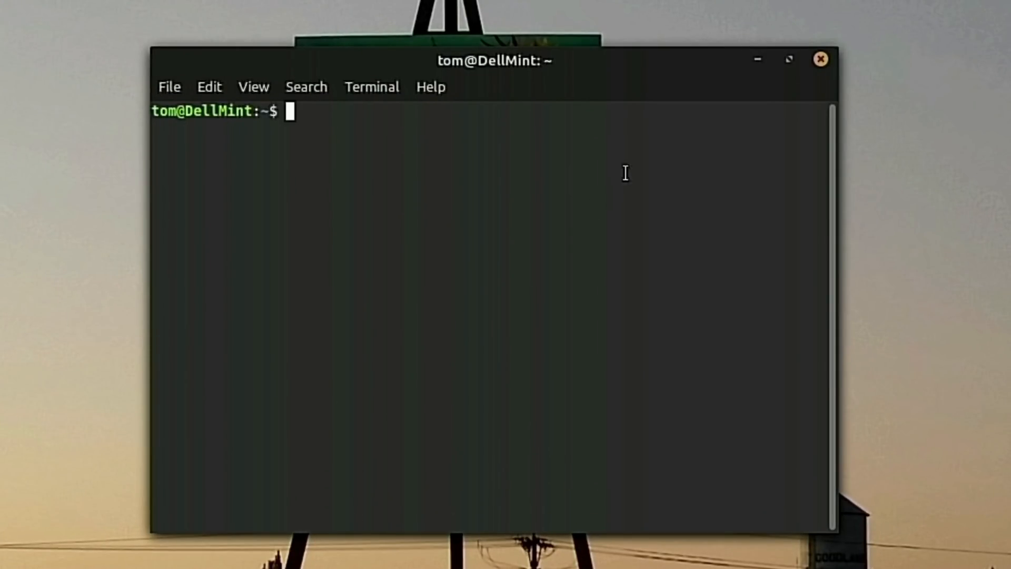
text(whoops)
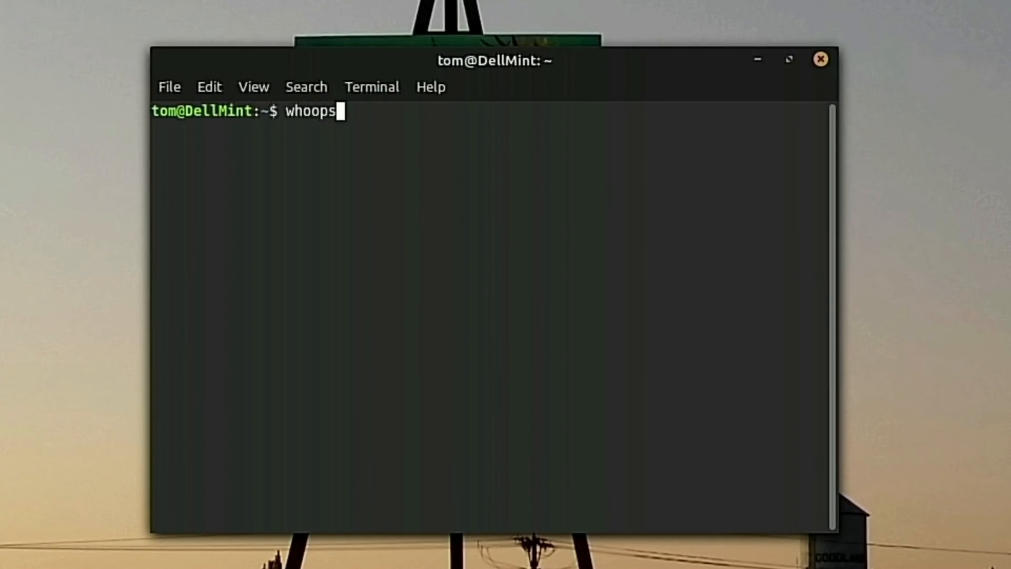
text(!!  No internet!)
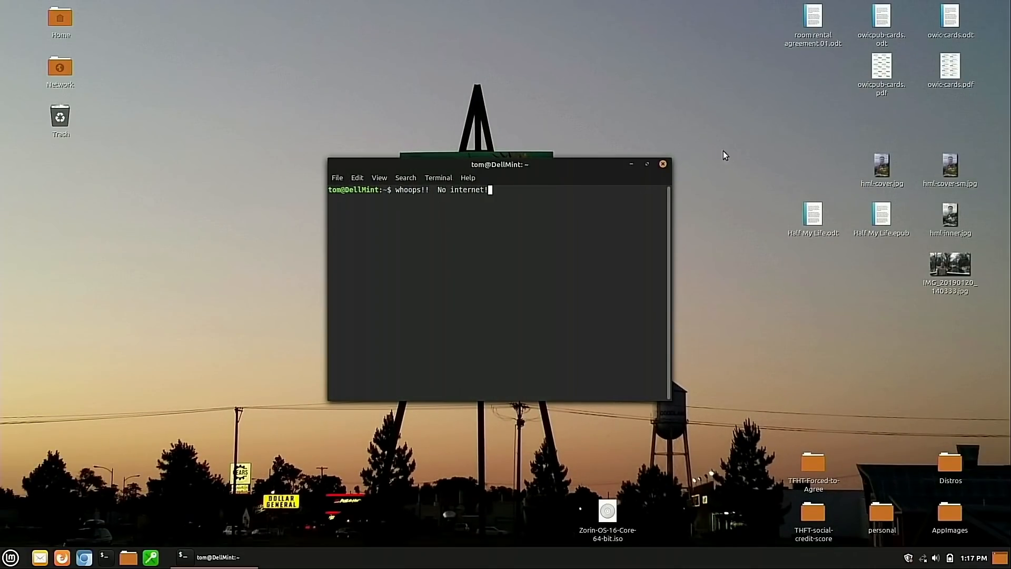
click(663, 163)
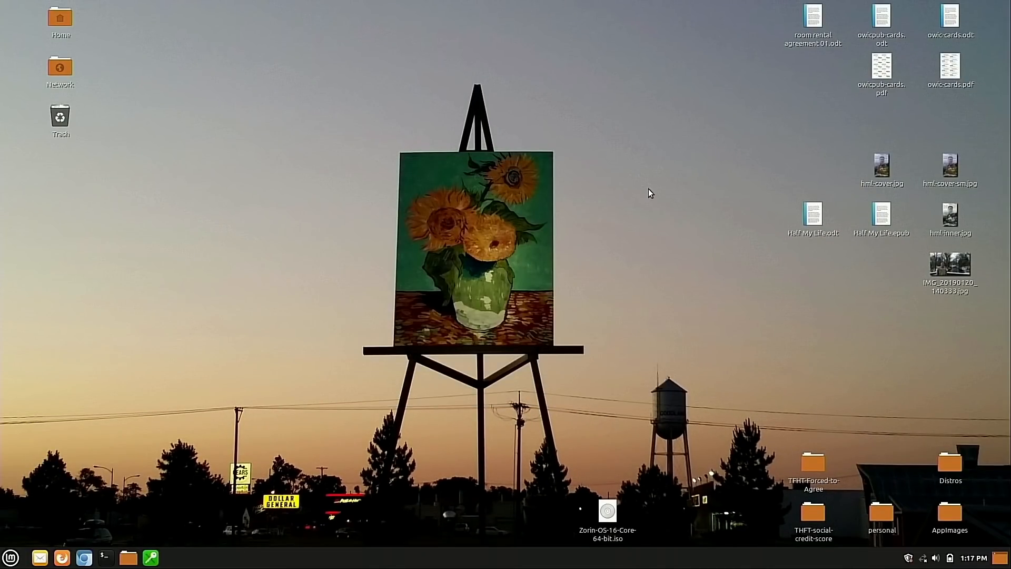
mouse_move(27, 538)
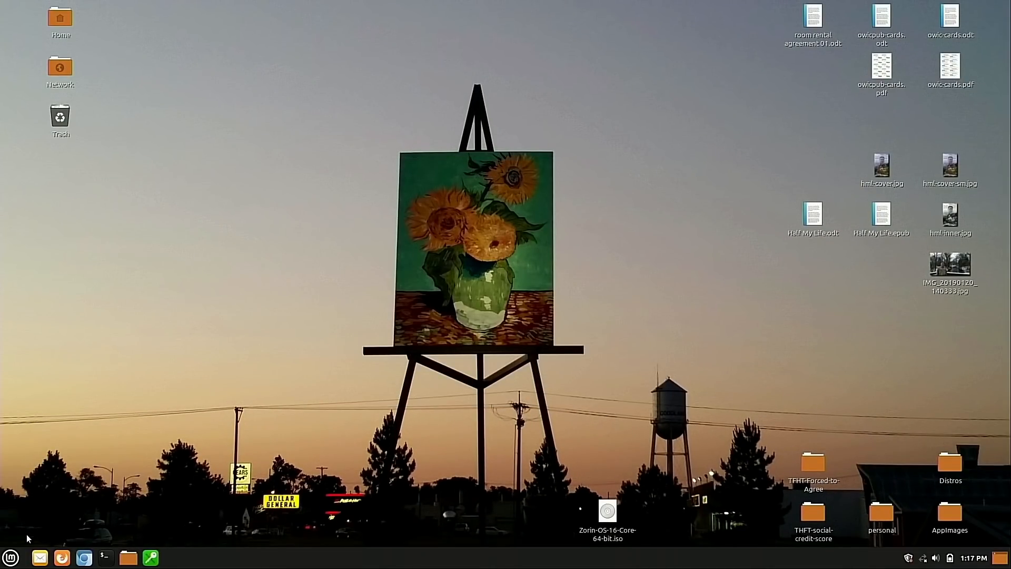
click(10, 558)
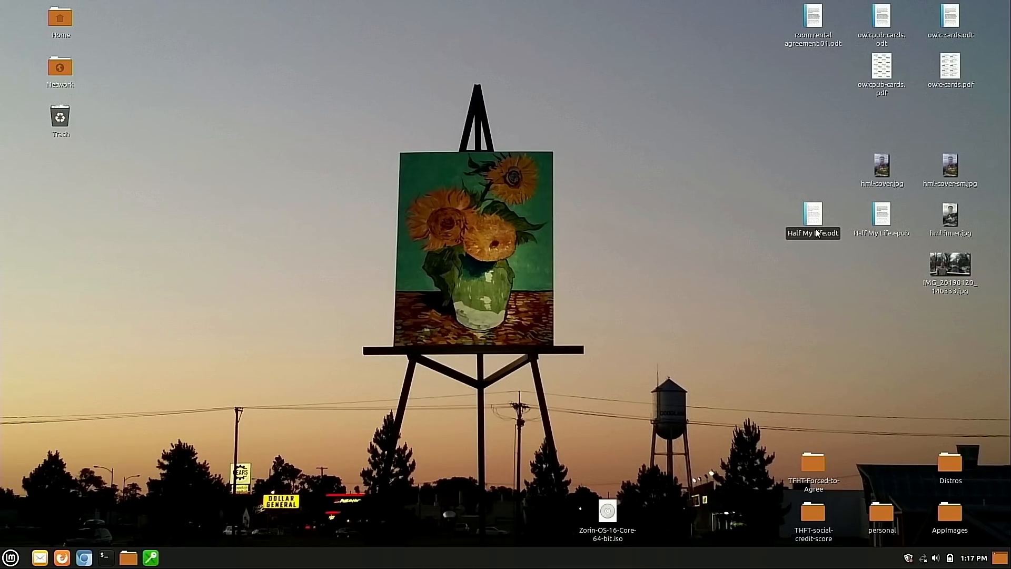
right_click(880, 216)
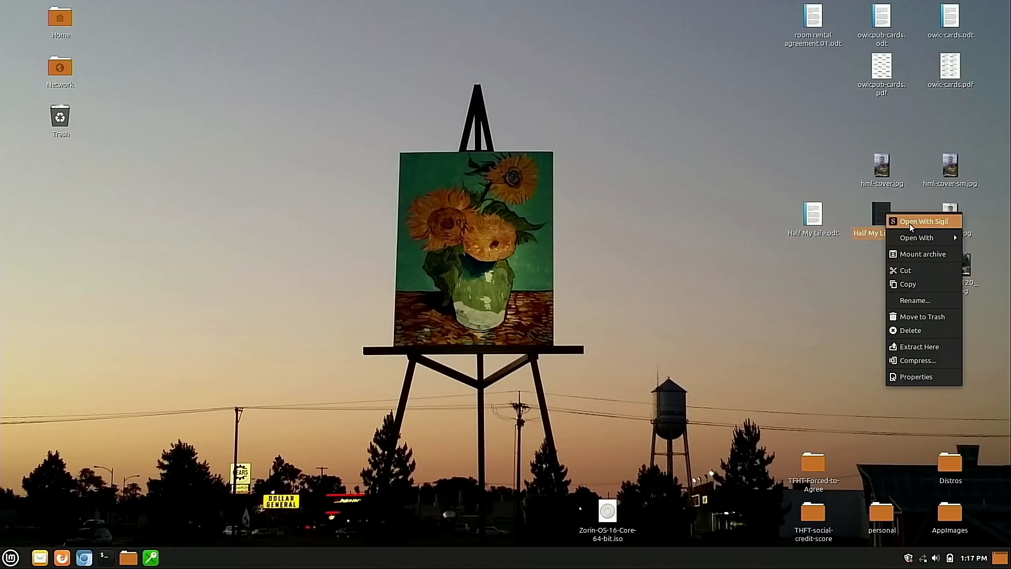
click(534, 304)
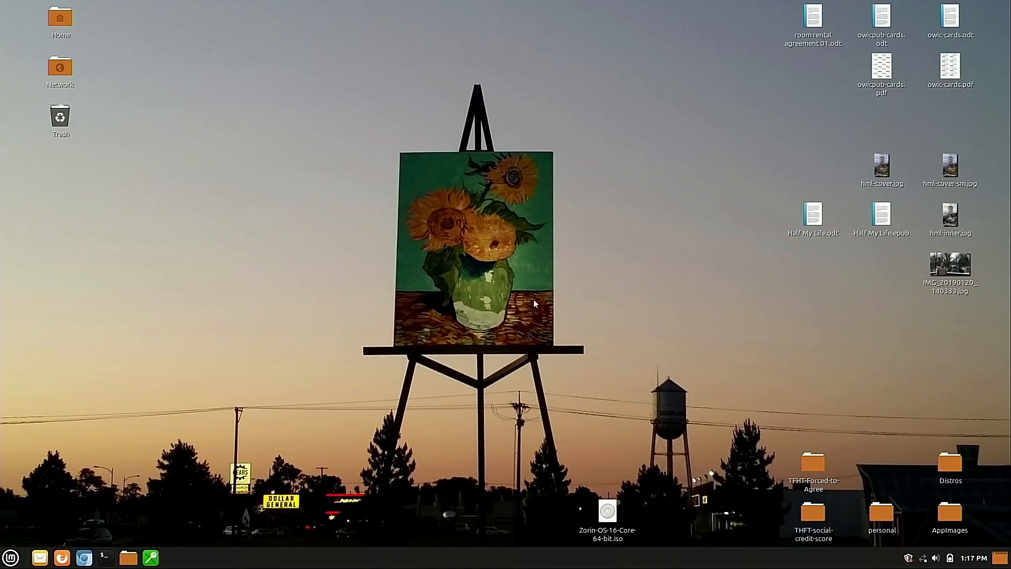
mouse_move(690, 293)
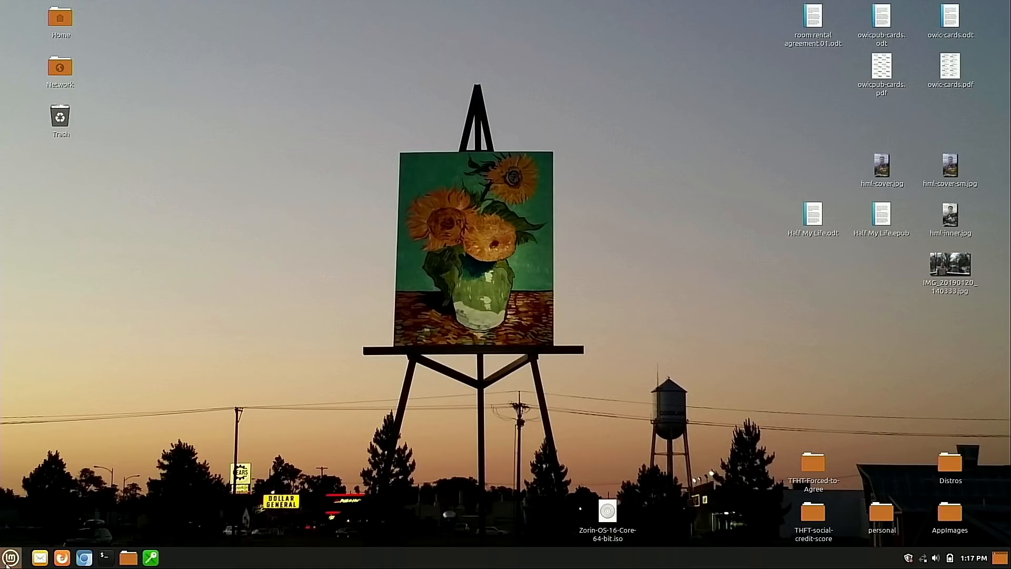
Browse the Cinnamon menu for Sigil and Hypnotix, then search 'fil' to find File Renamer
click(11, 557)
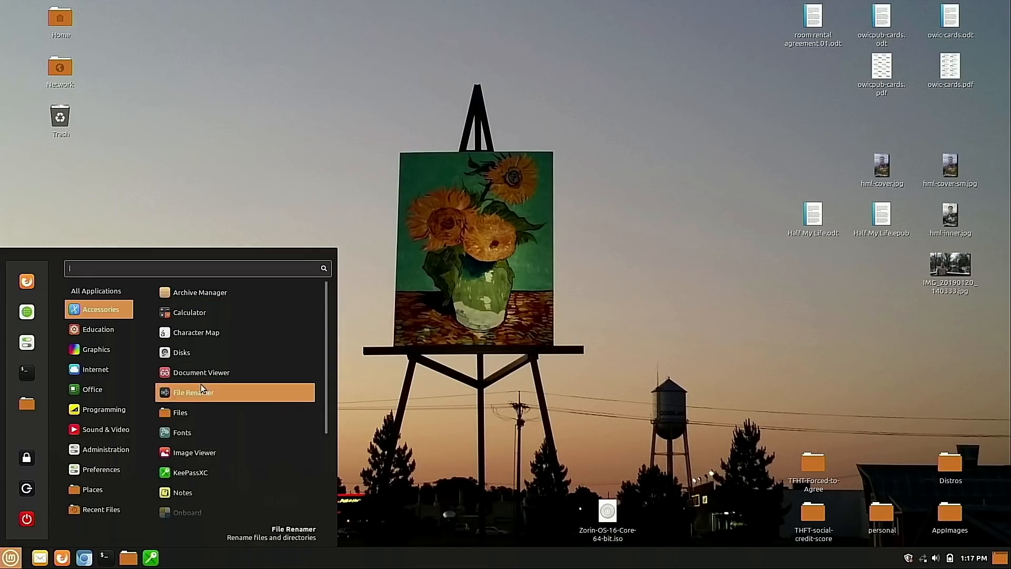
scroll(down, 3)
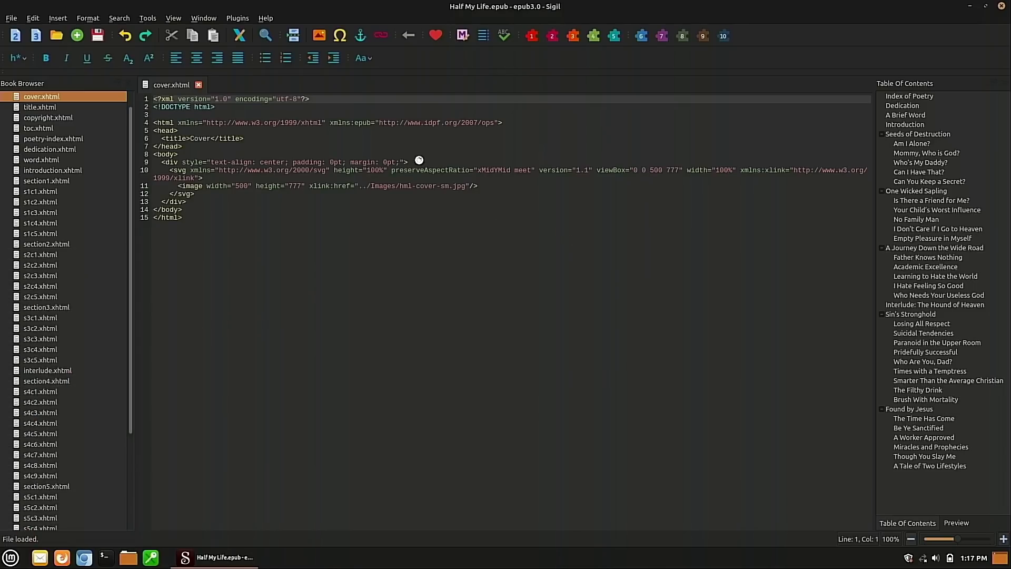
click(10, 556)
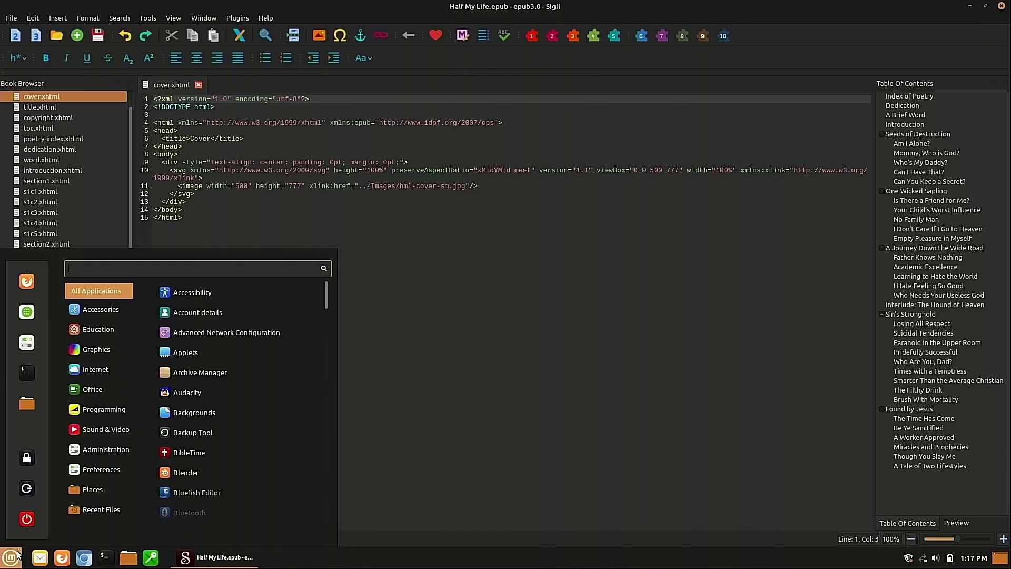
text(hy)
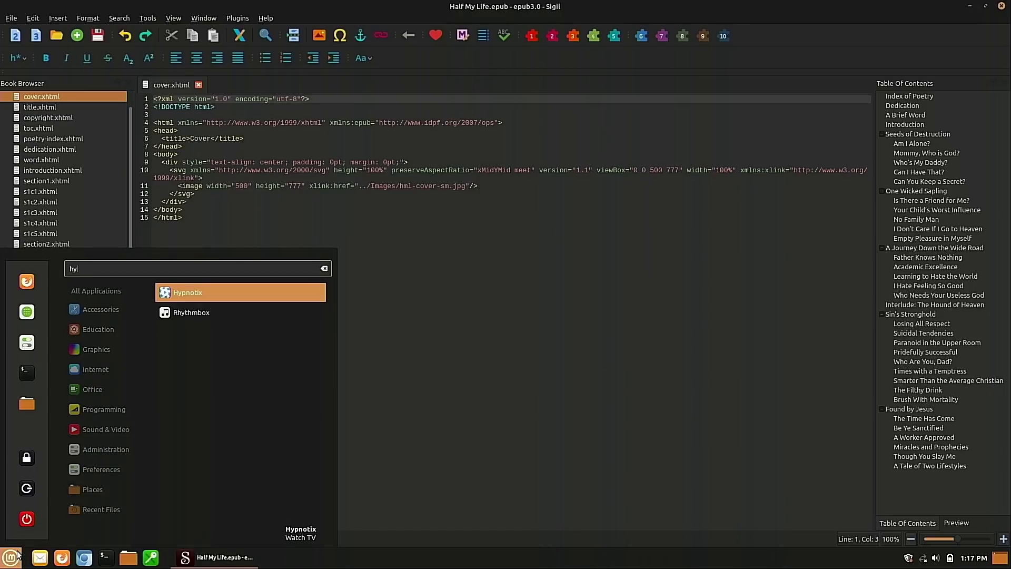
key(BackSpace)
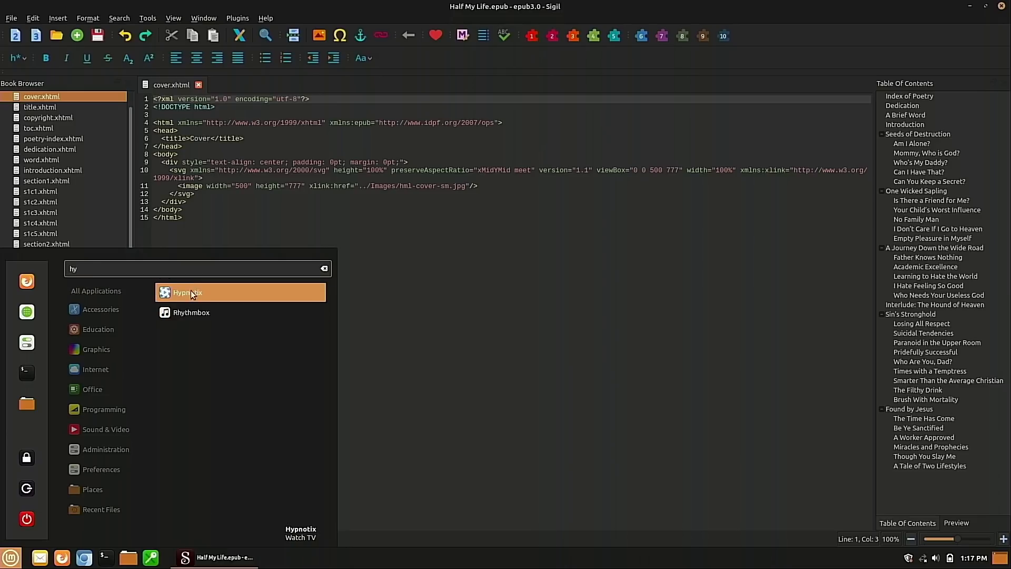
text(l)
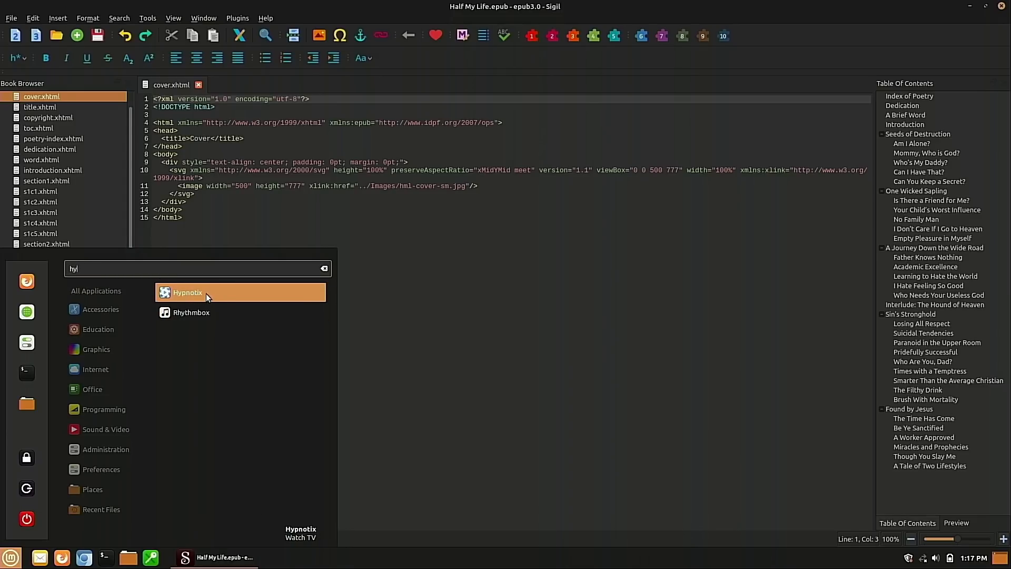
mouse_move(210, 296)
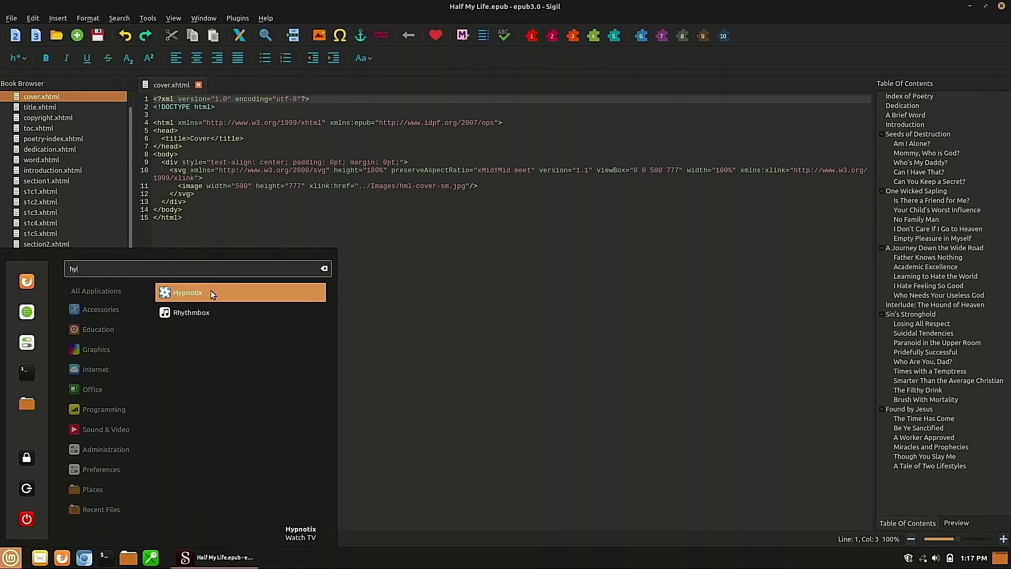
key(BackSpace)
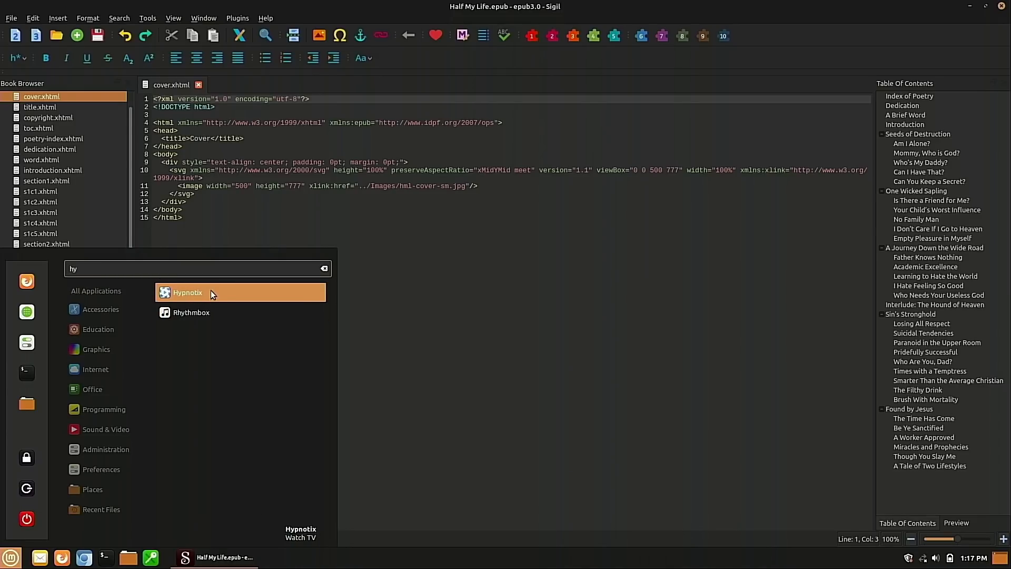
text(l)
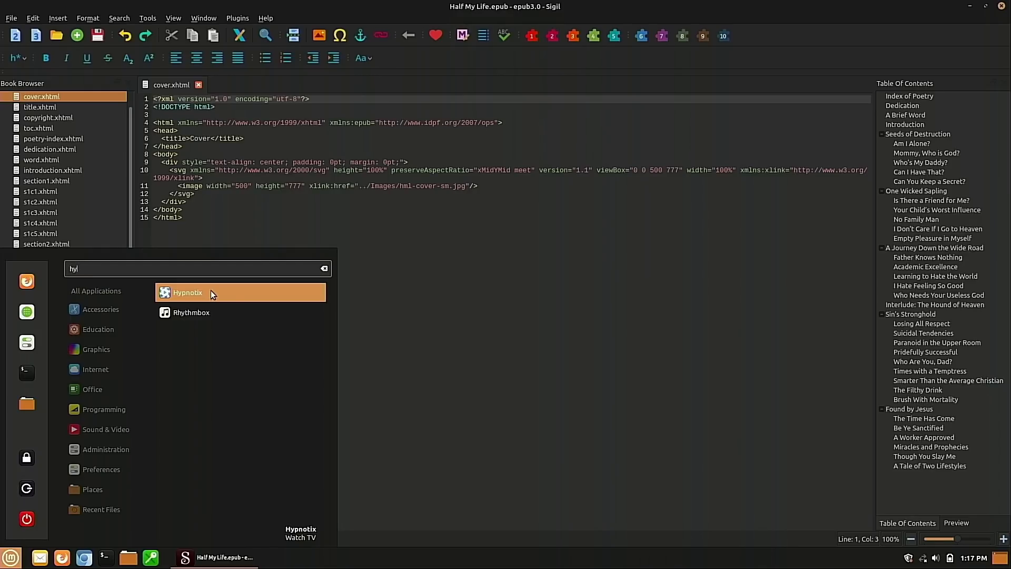
text(fil)
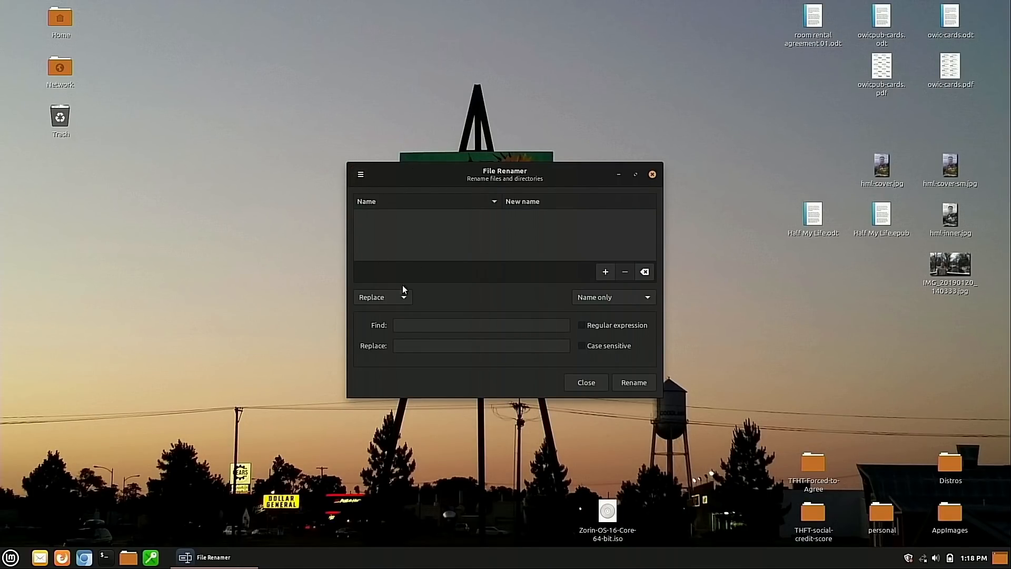
mouse_move(605, 272)
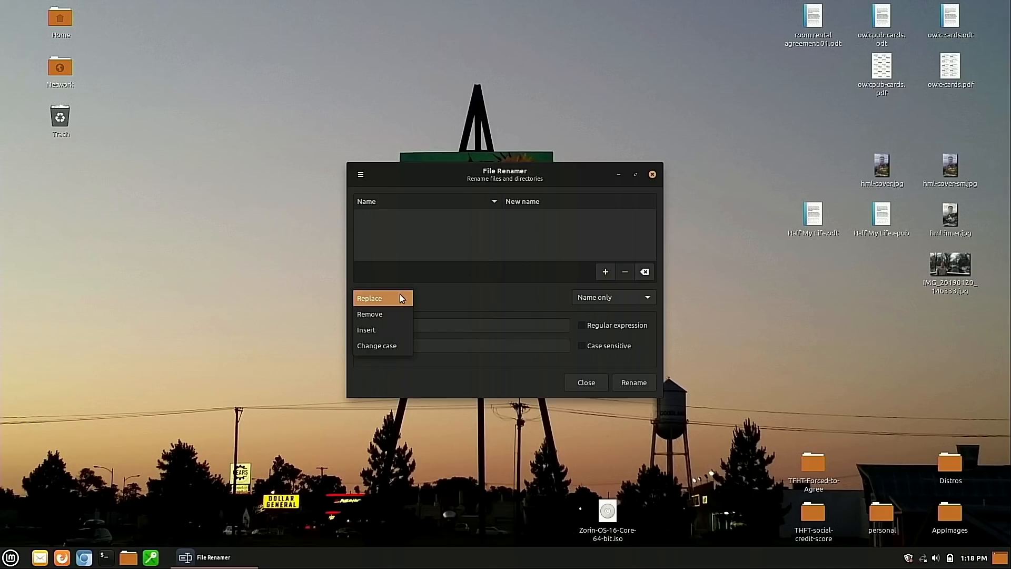
Review File Renamer's Replace/Remove/Insert/Change case modes, keep Replace, and close it
click(369, 297)
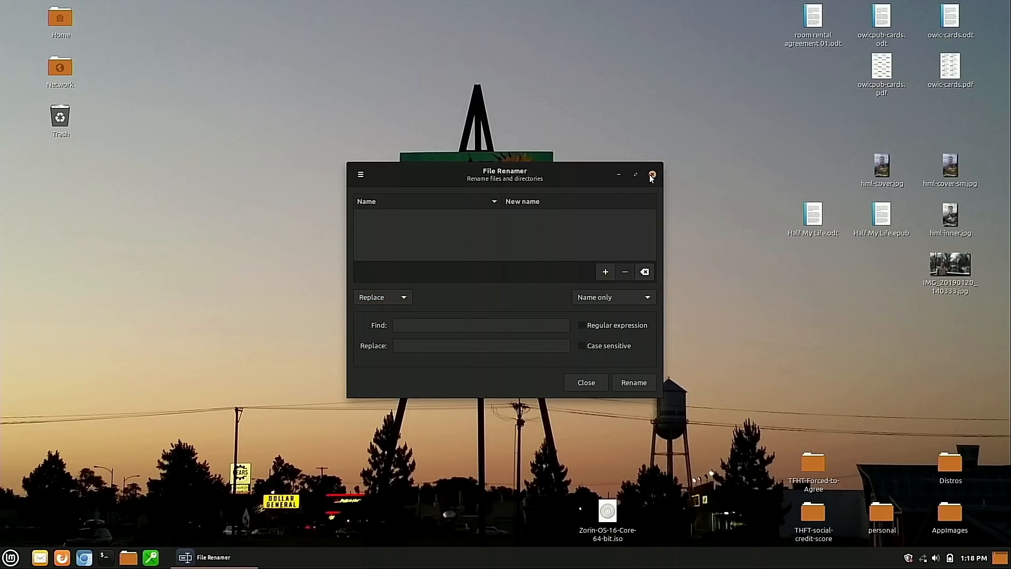
click(651, 175)
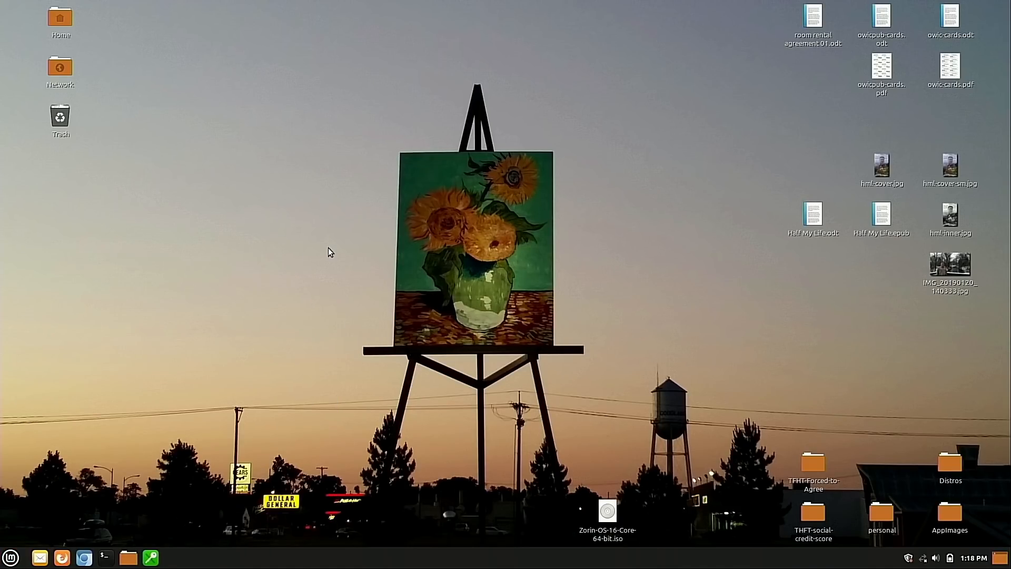
click(150, 557)
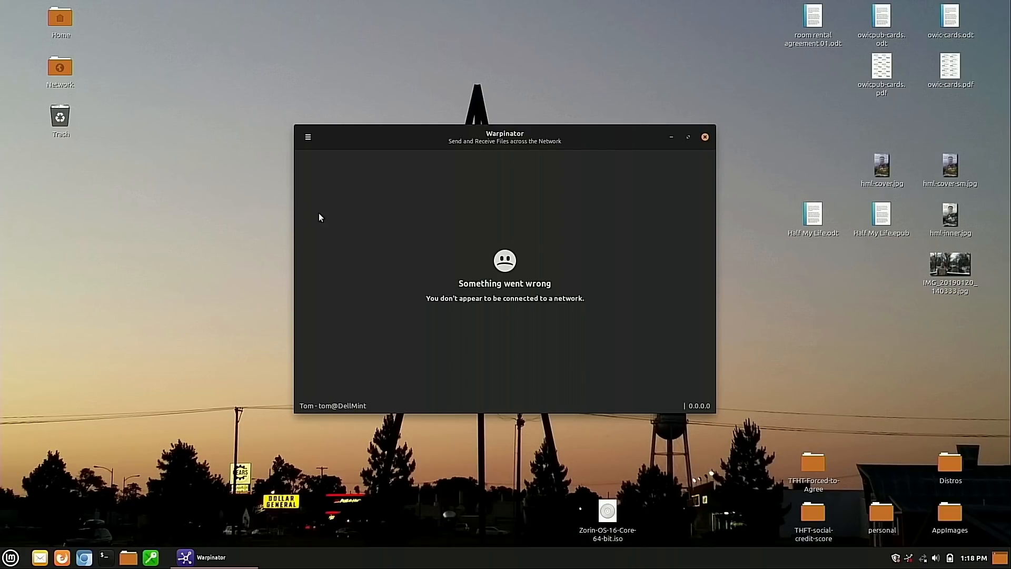
mouse_move(504, 271)
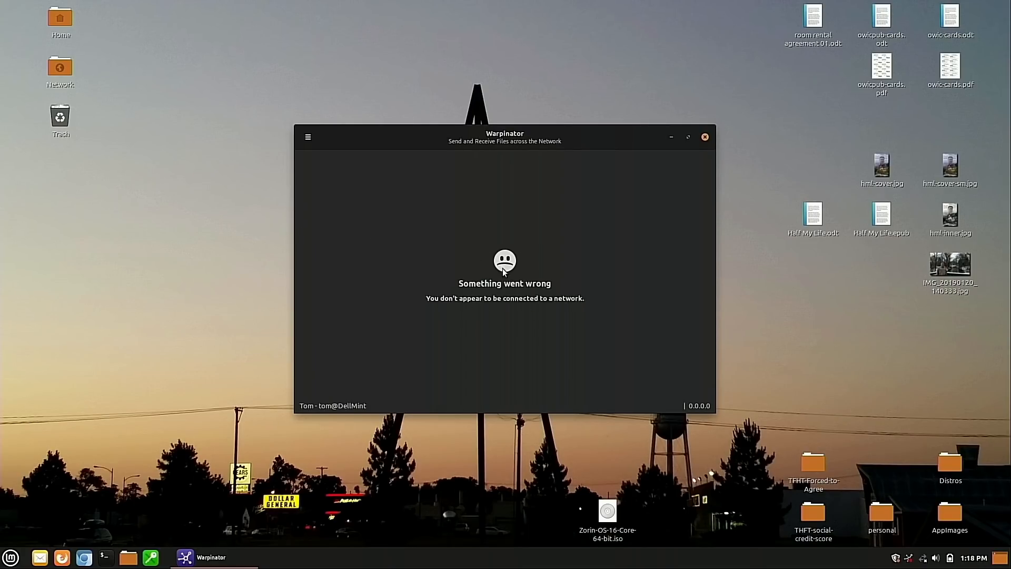
click(705, 137)
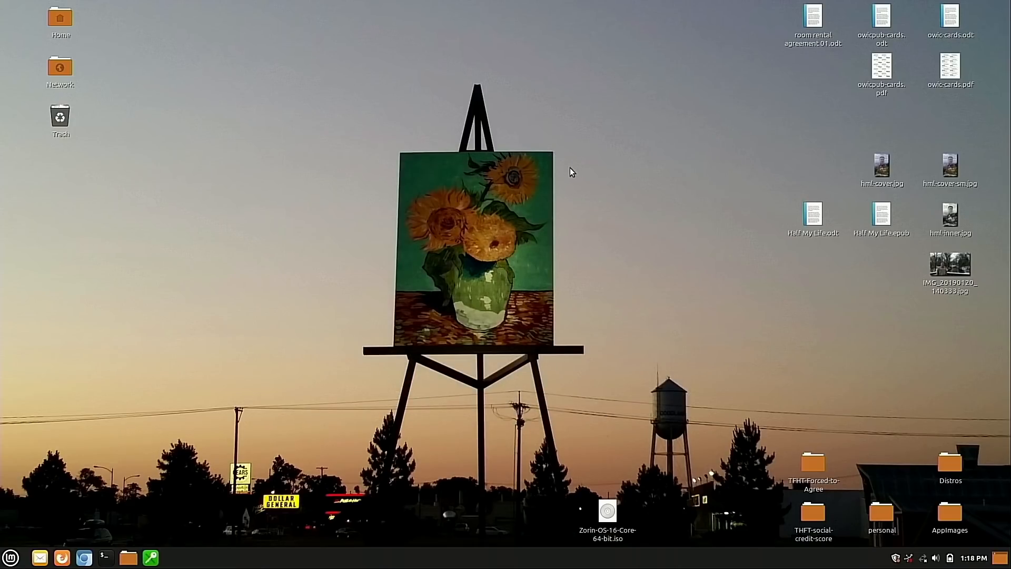
mouse_move(574, 169)
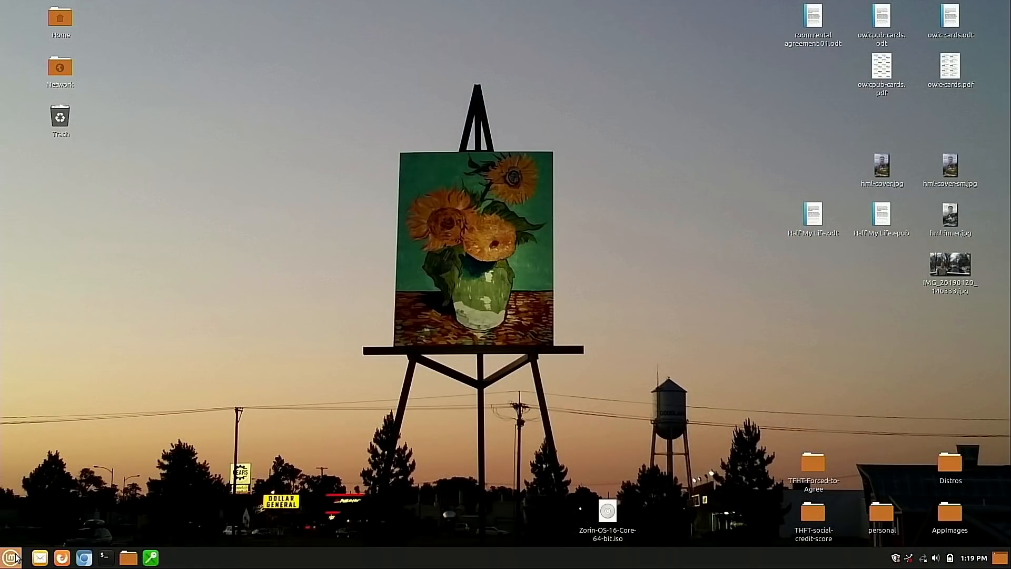
click(103, 558)
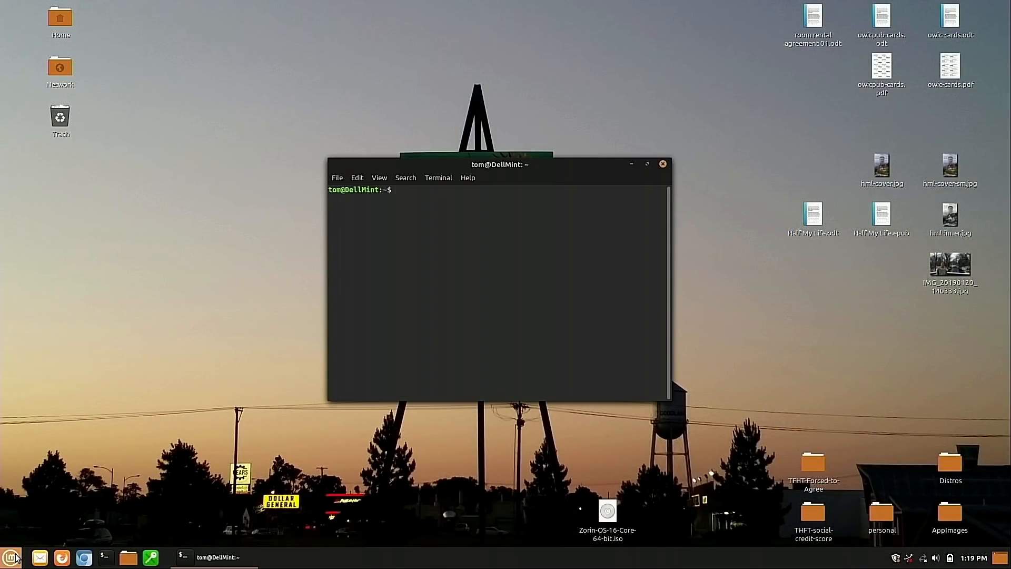
text(flatpa)
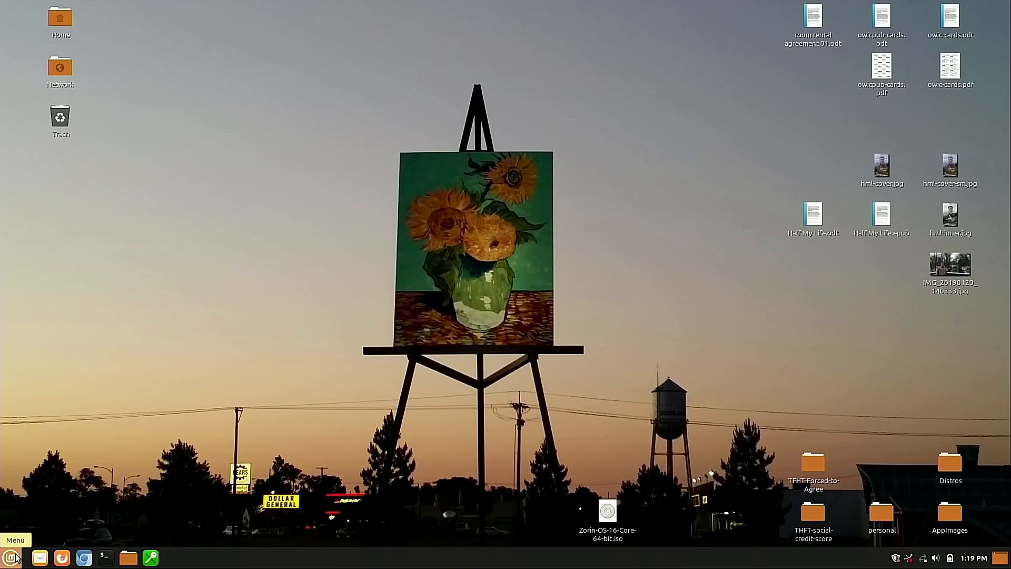
mouse_move(128, 413)
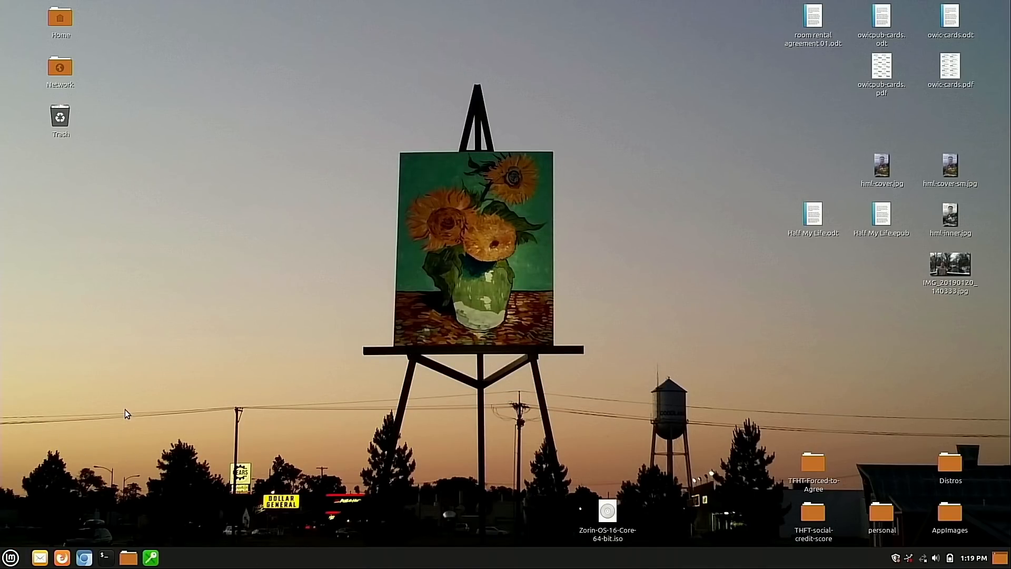
click(150, 557)
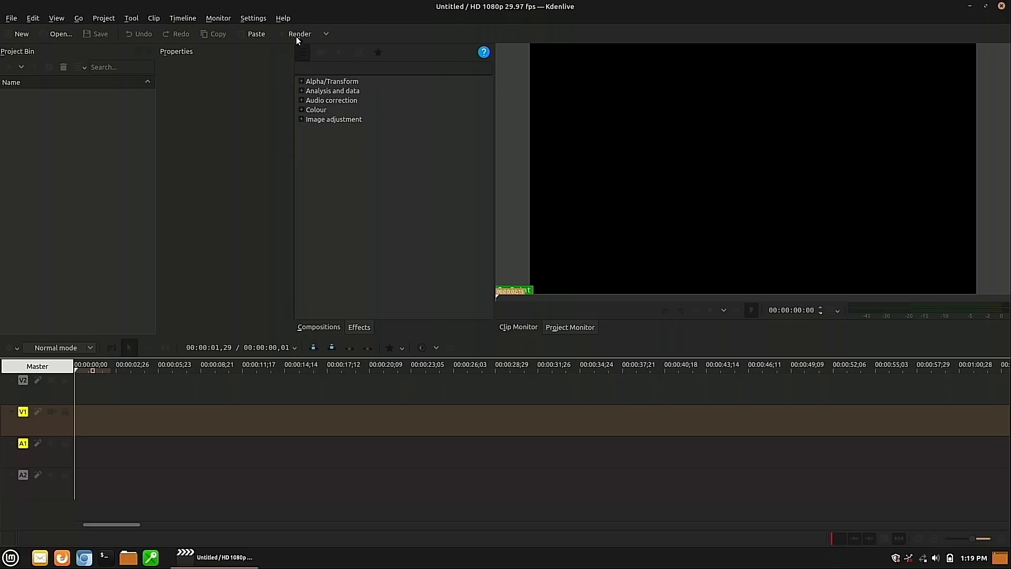
Show About Kdenlive from the Help menu, reporting version 19.12.3
click(283, 17)
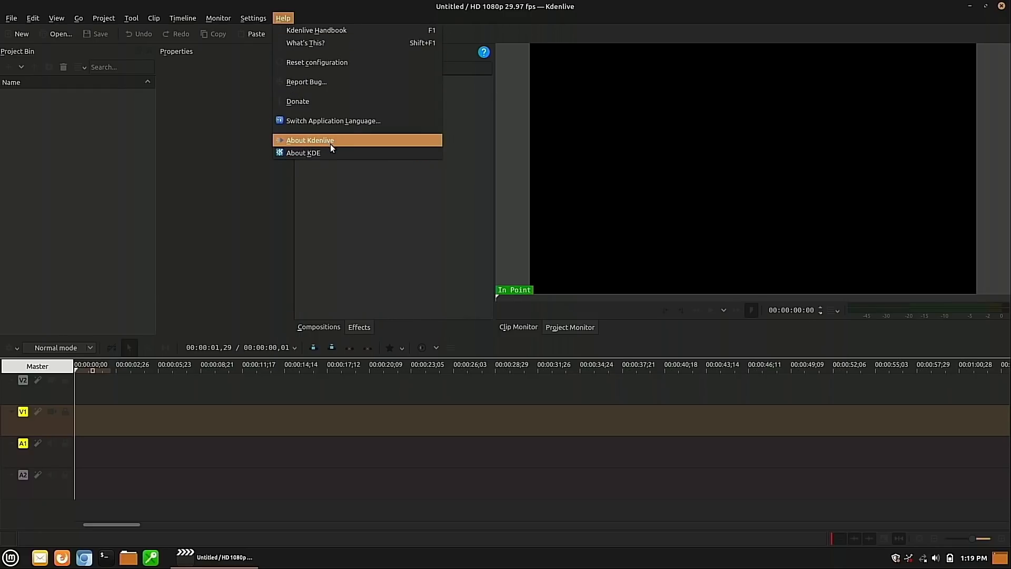
click(309, 140)
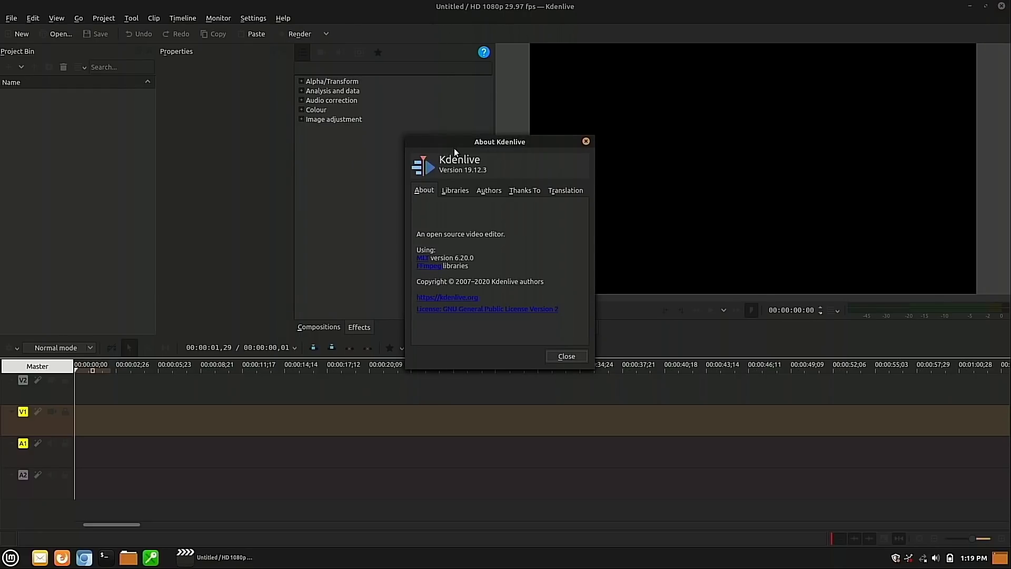
mouse_move(439, 168)
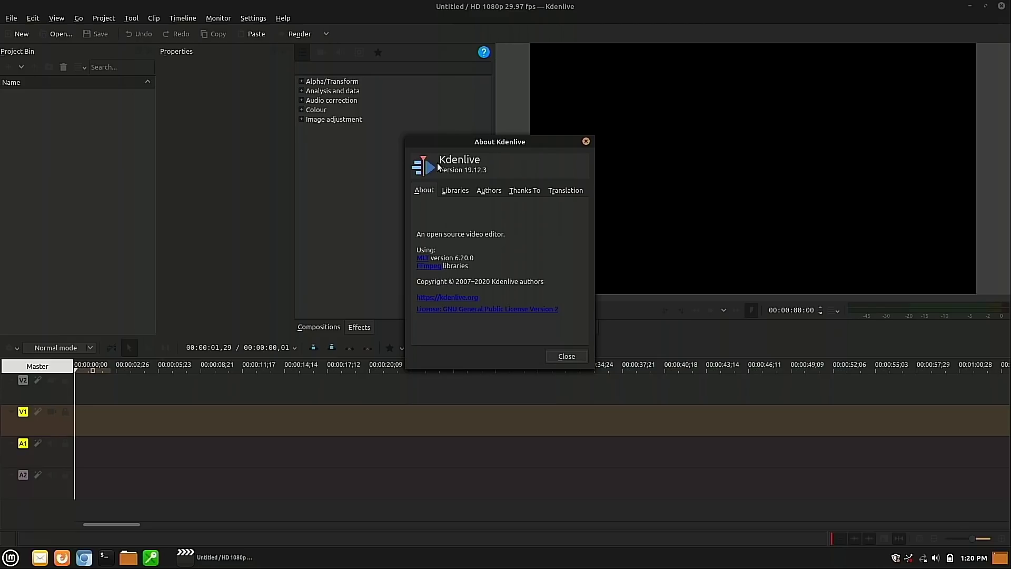
mouse_move(492, 199)
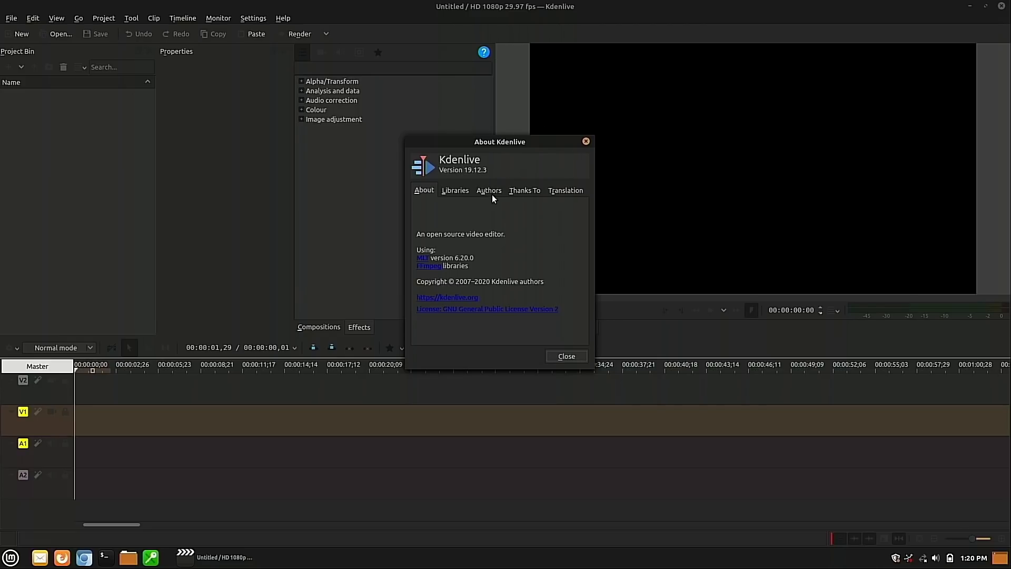
mouse_move(452, 249)
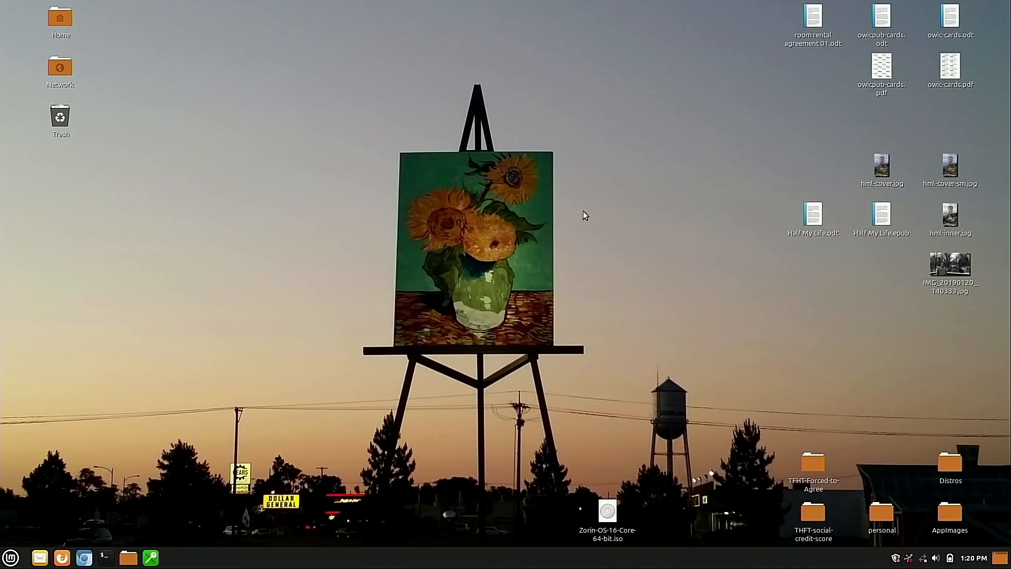
mouse_move(25, 555)
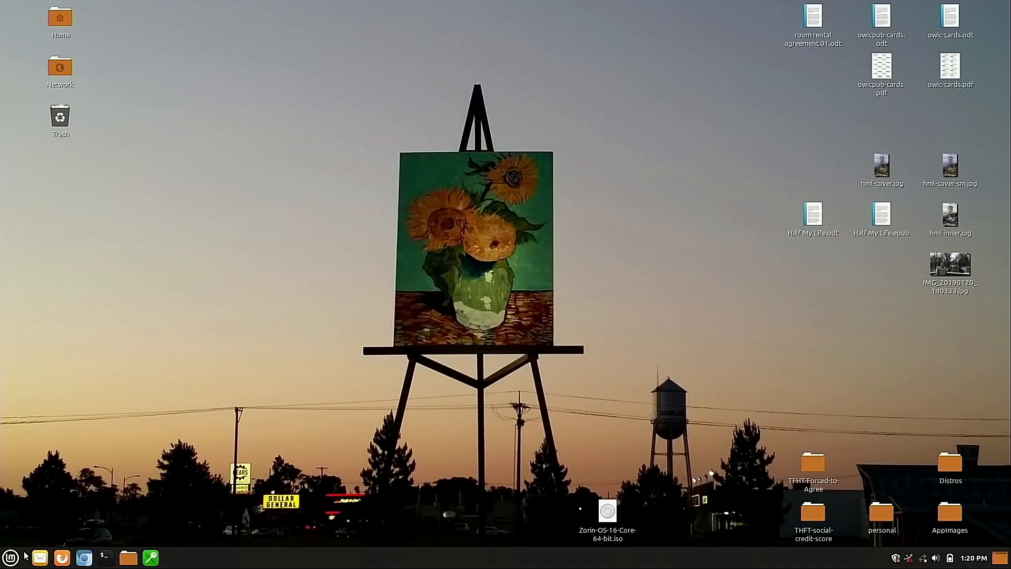
mouse_move(222, 392)
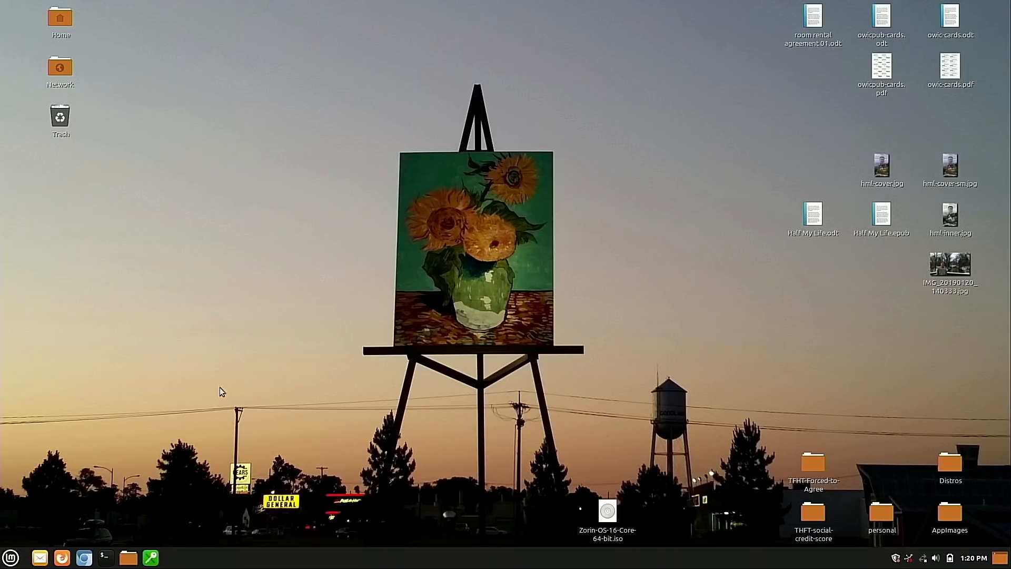
mouse_move(788, 53)
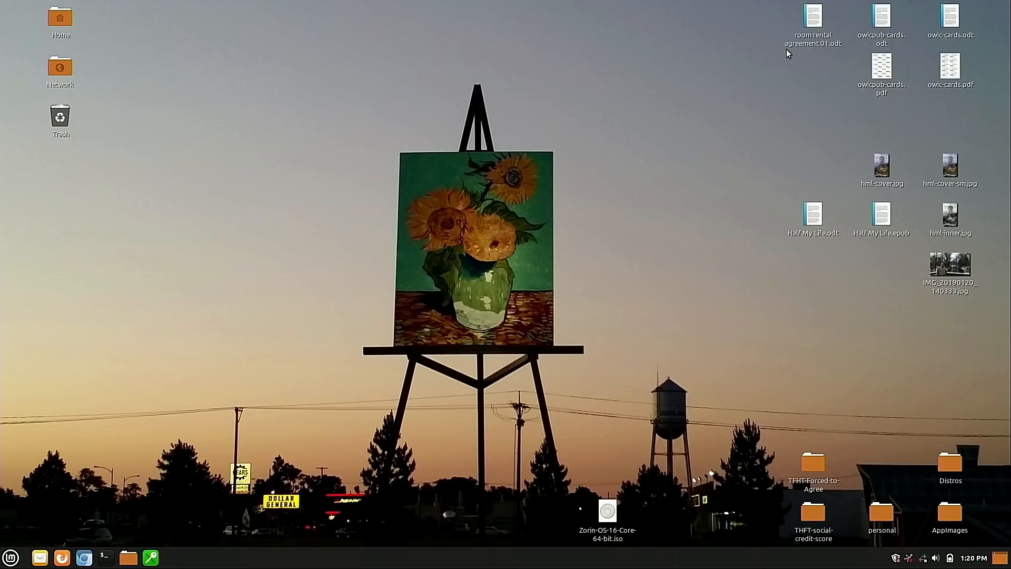